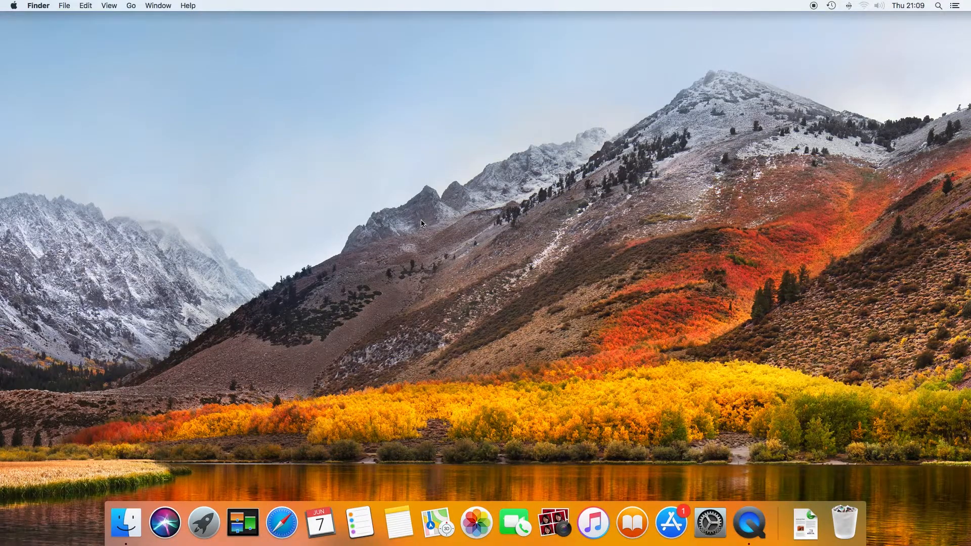
mouse_move(250, 249)
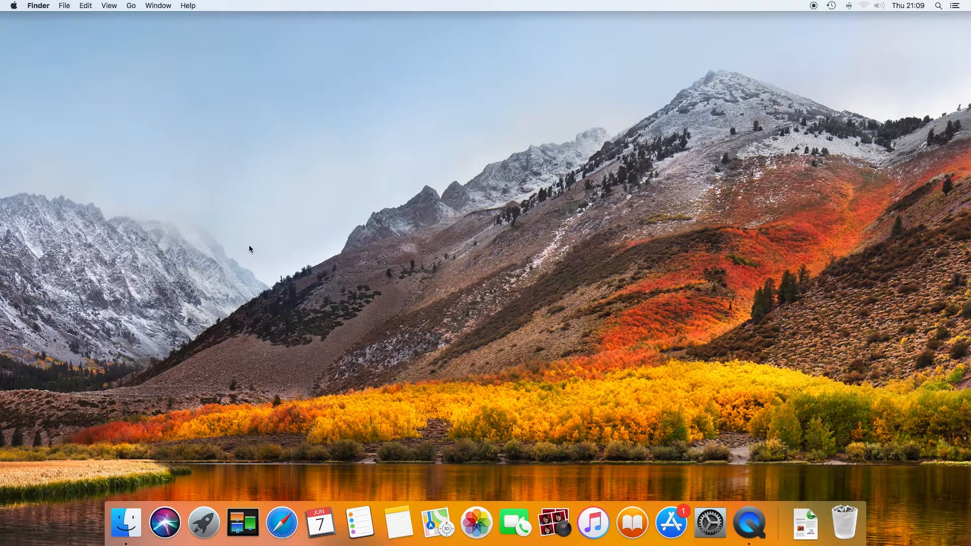
mouse_move(132, 12)
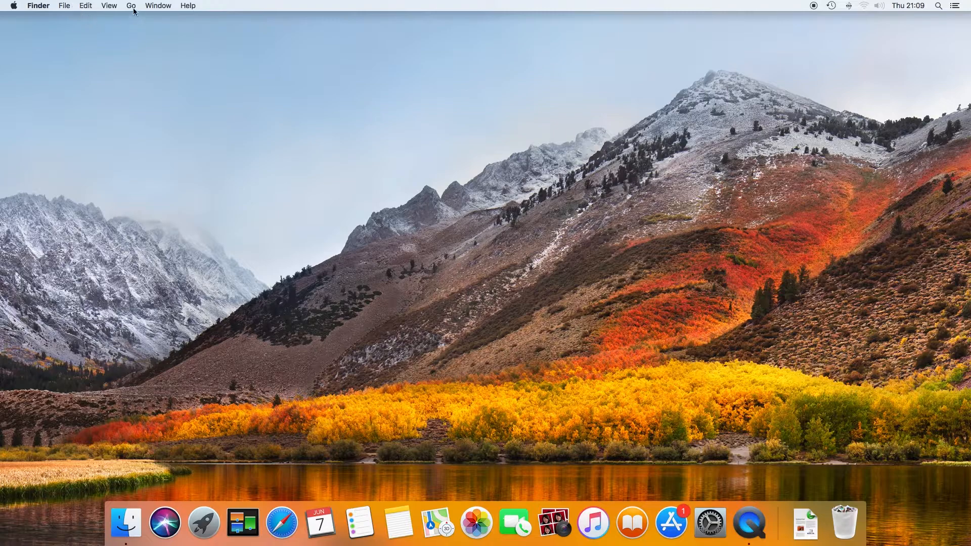
Step: Launch Pages from the Applications folder and dismiss its template chooser
click(130, 6)
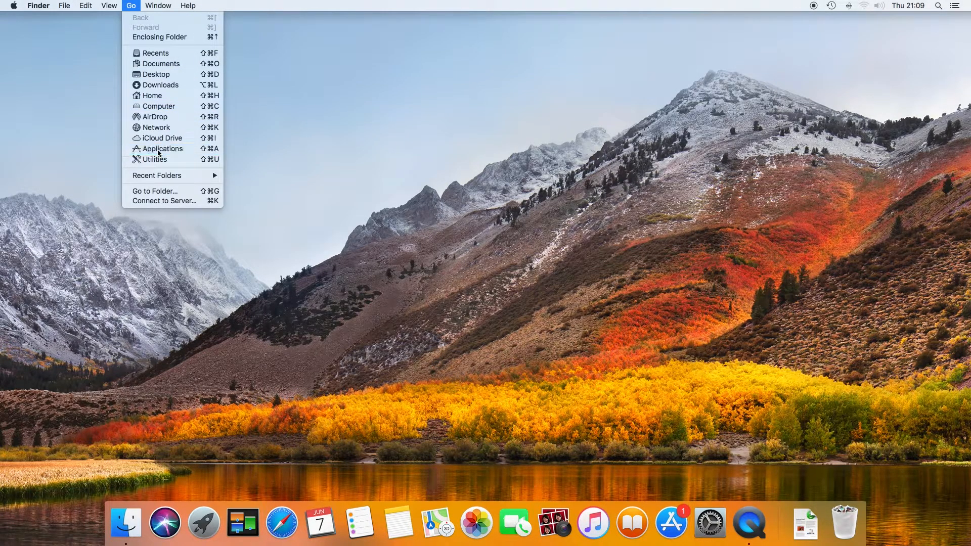
click(162, 149)
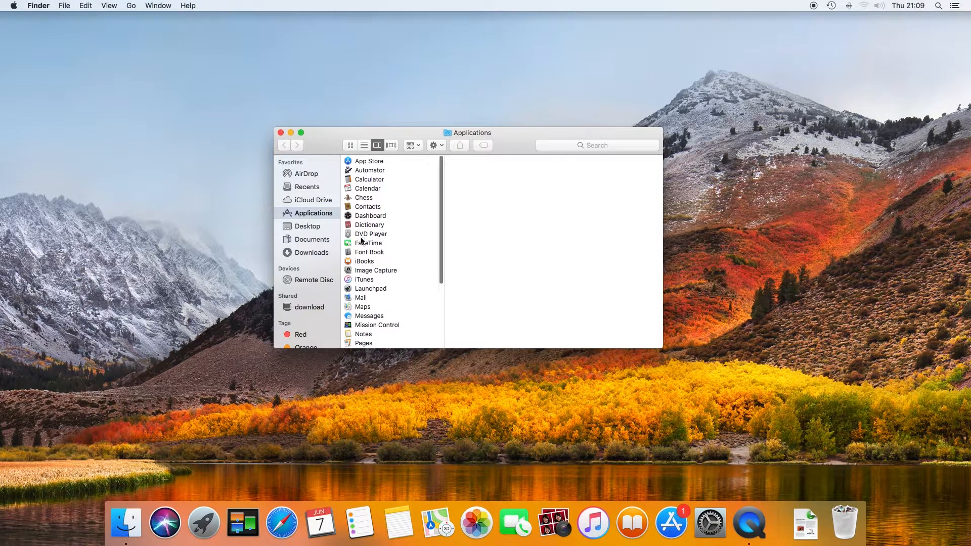
click(364, 240)
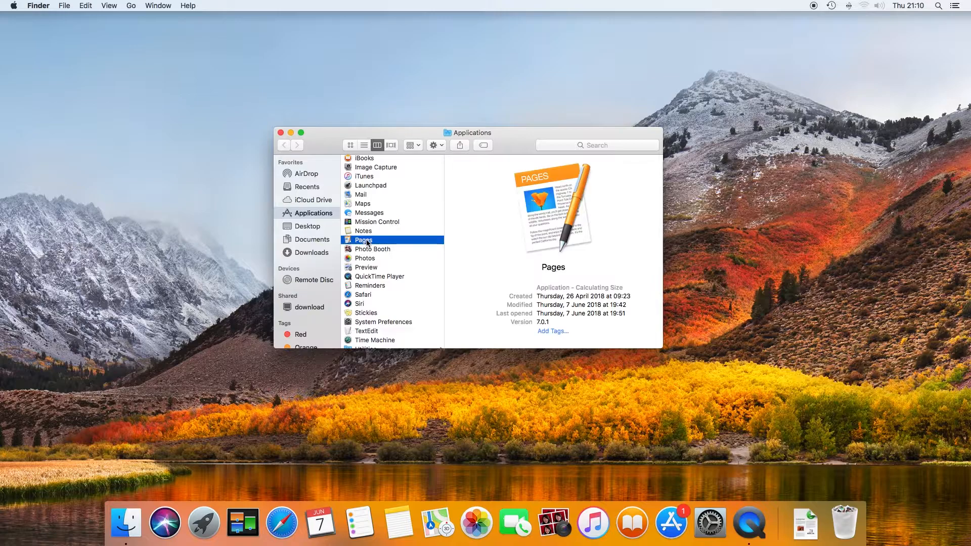
double_click(364, 240)
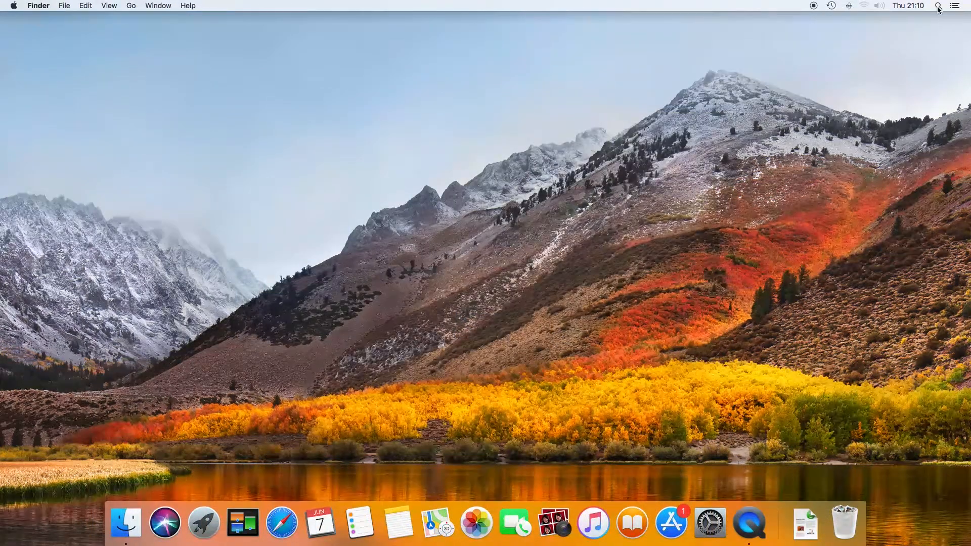
click(939, 5)
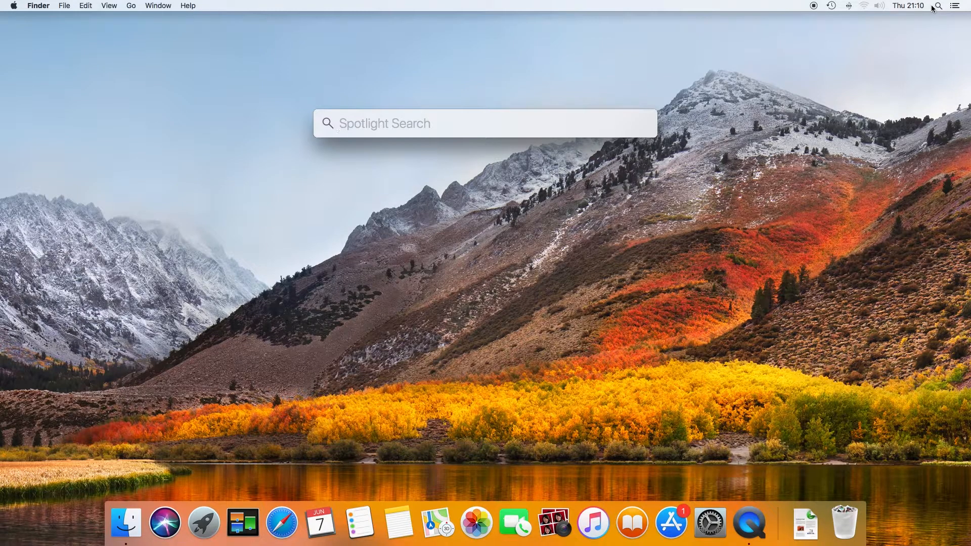
text(pages)
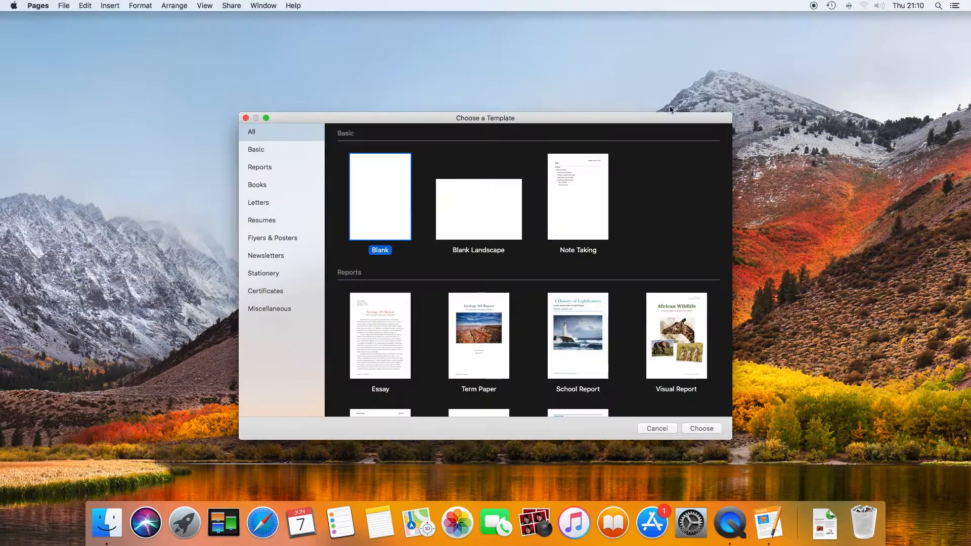
click(656, 428)
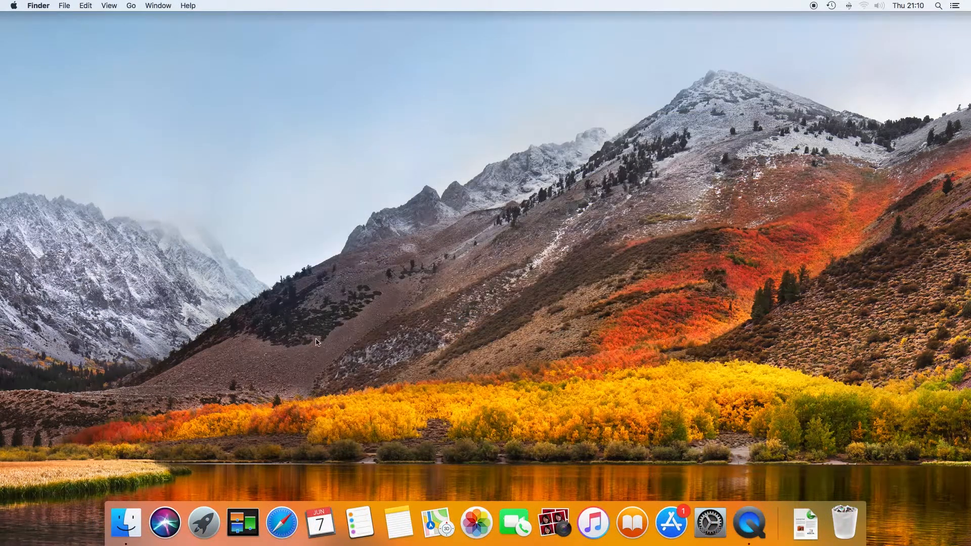
Step: Rename the Messages/FaceTime Launchpad folder 'Communications' and add Calculator to the Dock
click(203, 522)
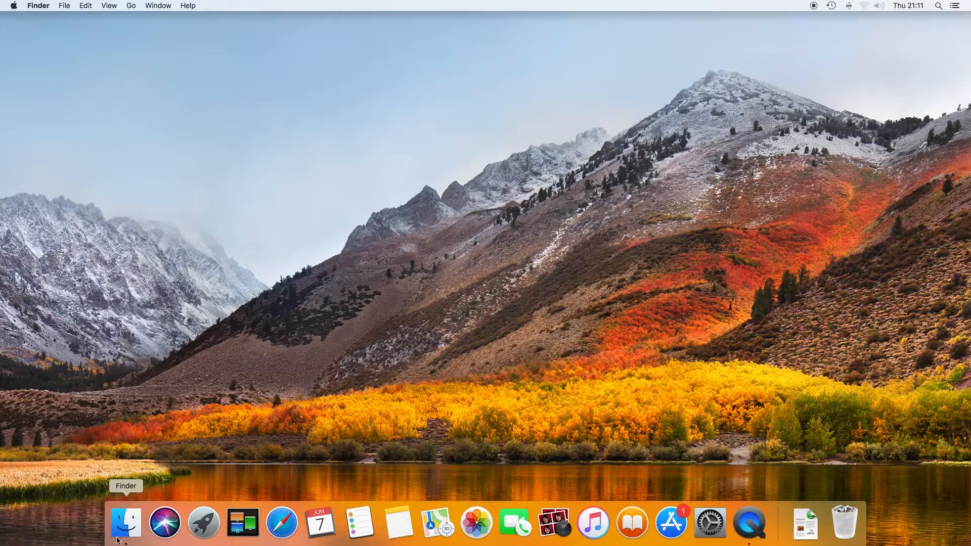
click(203, 522)
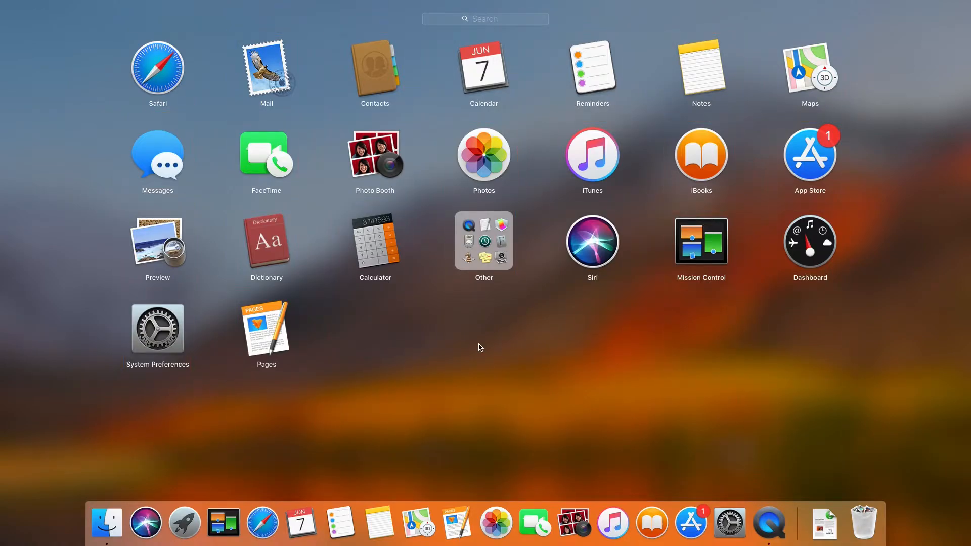
mouse_move(425, 362)
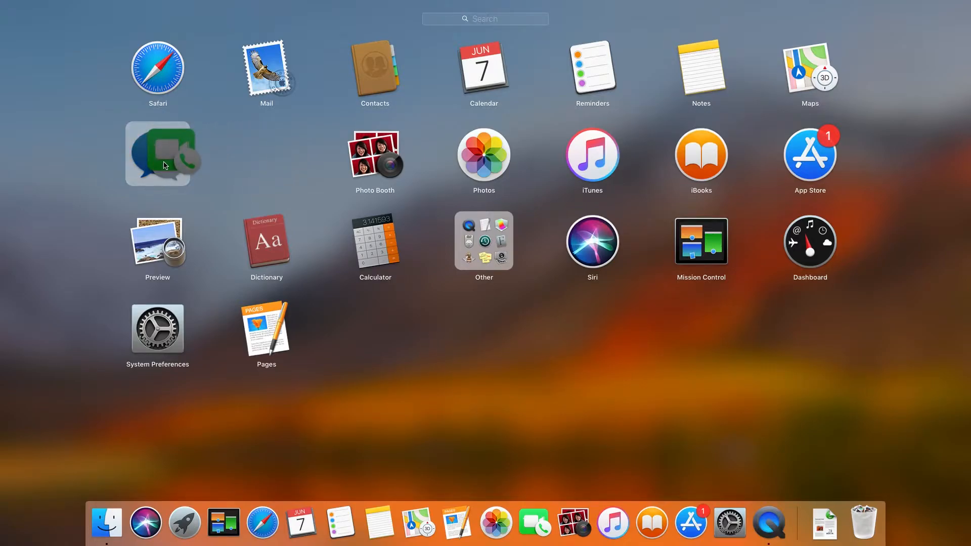
click(163, 154)
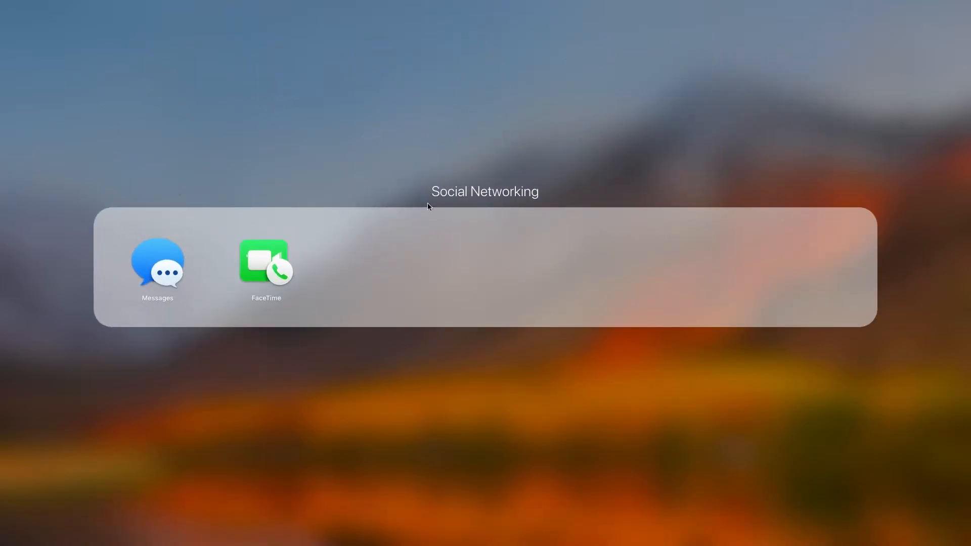
text(Communicat)
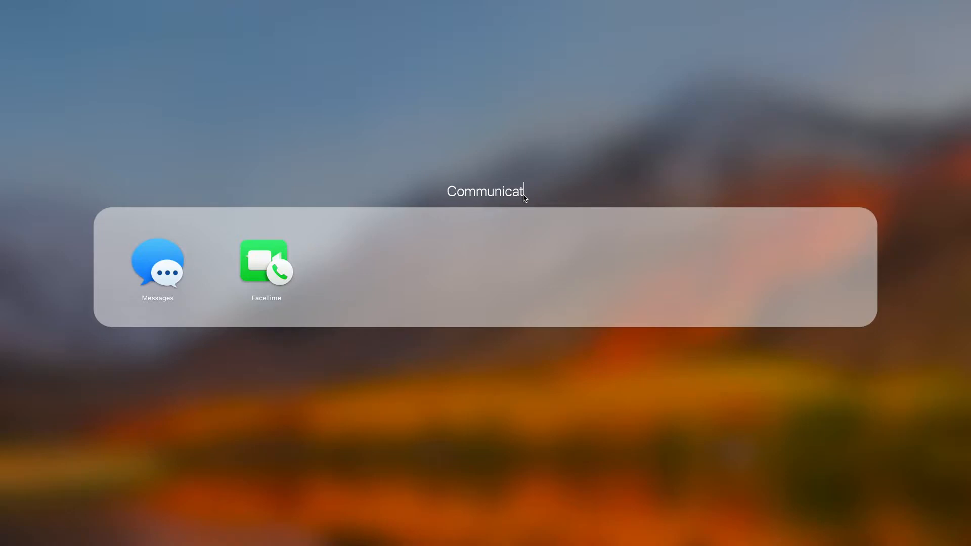
text(ions)
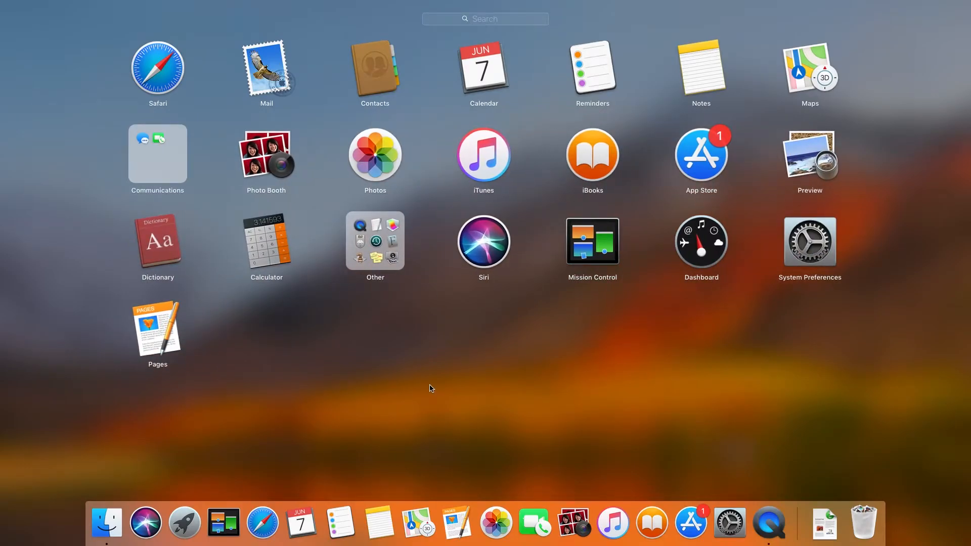
mouse_move(265, 251)
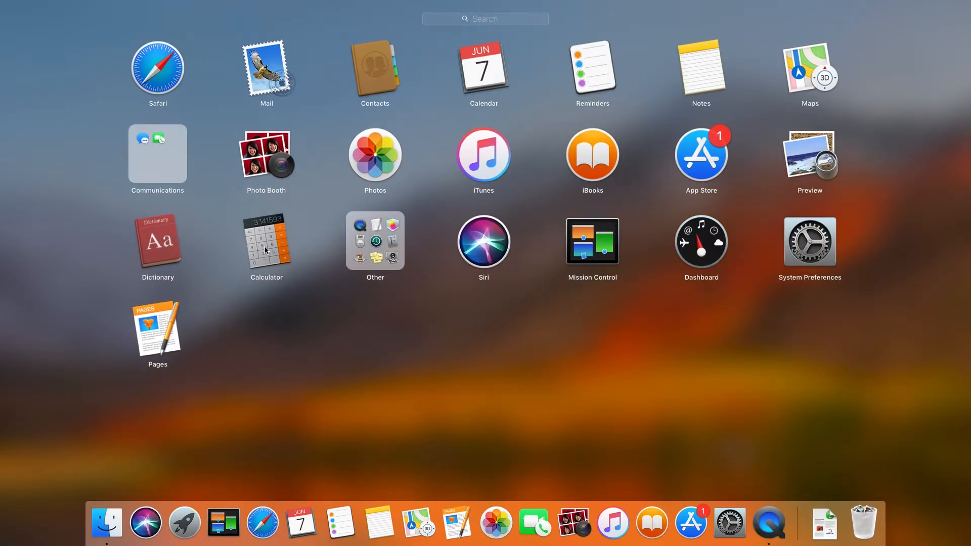
drag(267, 240, 347, 353)
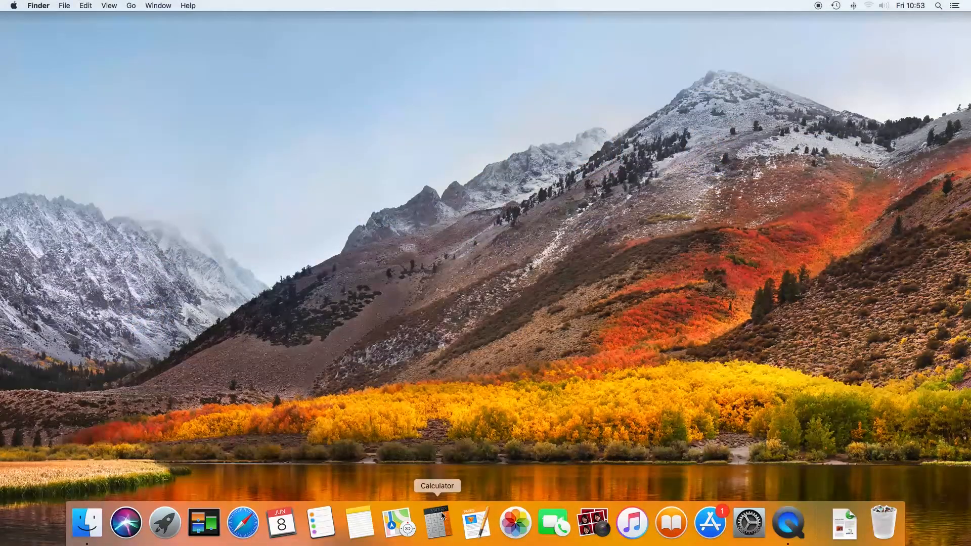
Step: Bring up Calculator's Dock menu to remove it from the Dock
right_click(437, 522)
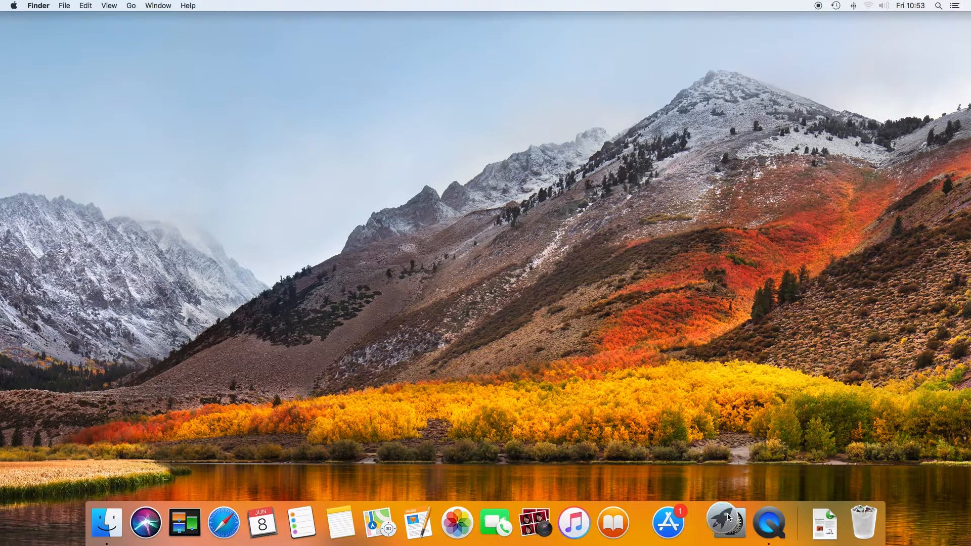
mouse_move(844, 522)
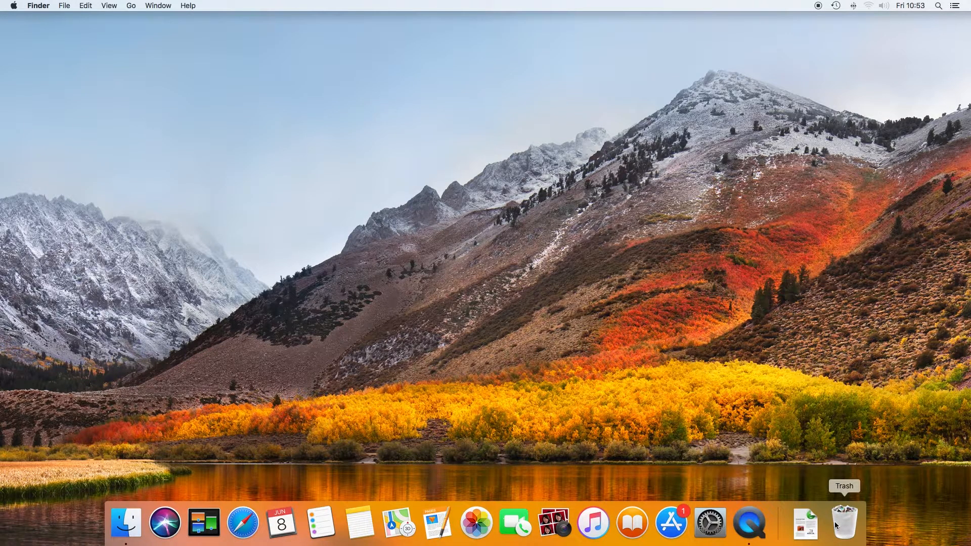
mouse_move(805, 523)
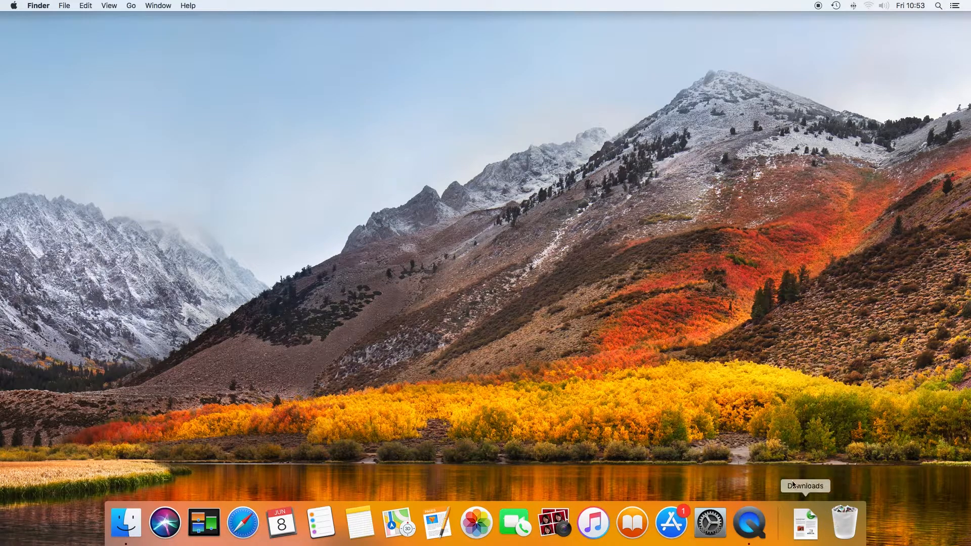
mouse_move(132, 12)
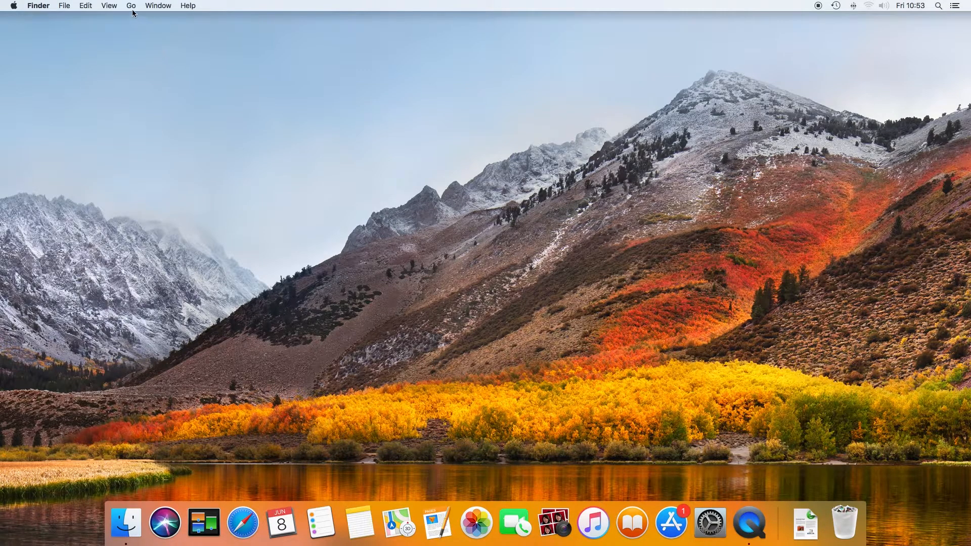
mouse_move(156, 152)
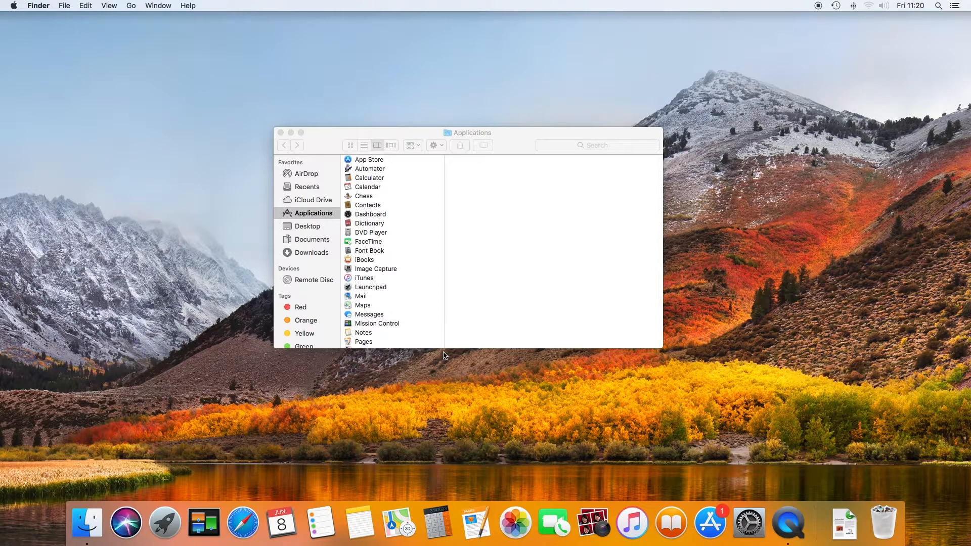
mouse_move(425, 333)
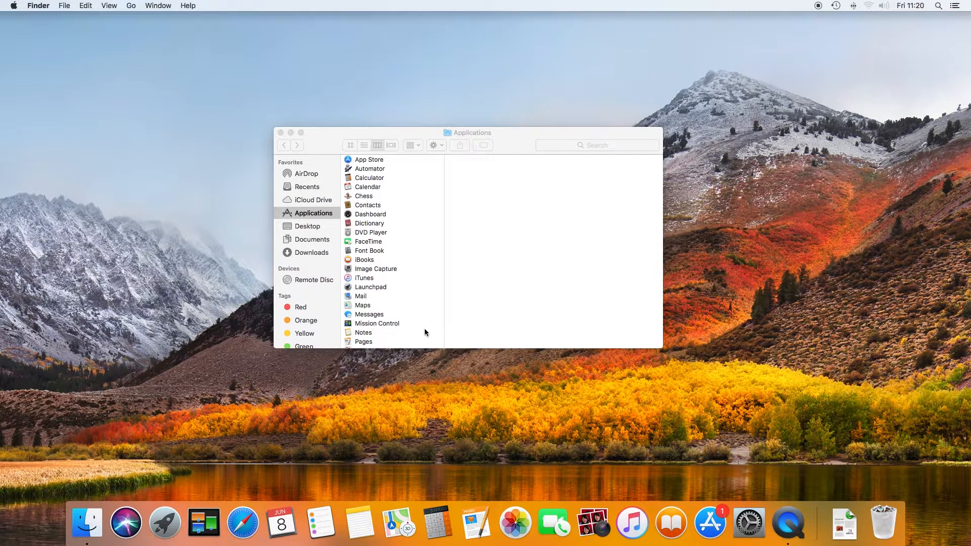
Step: Open the Apple menu in the menu bar
click(13, 6)
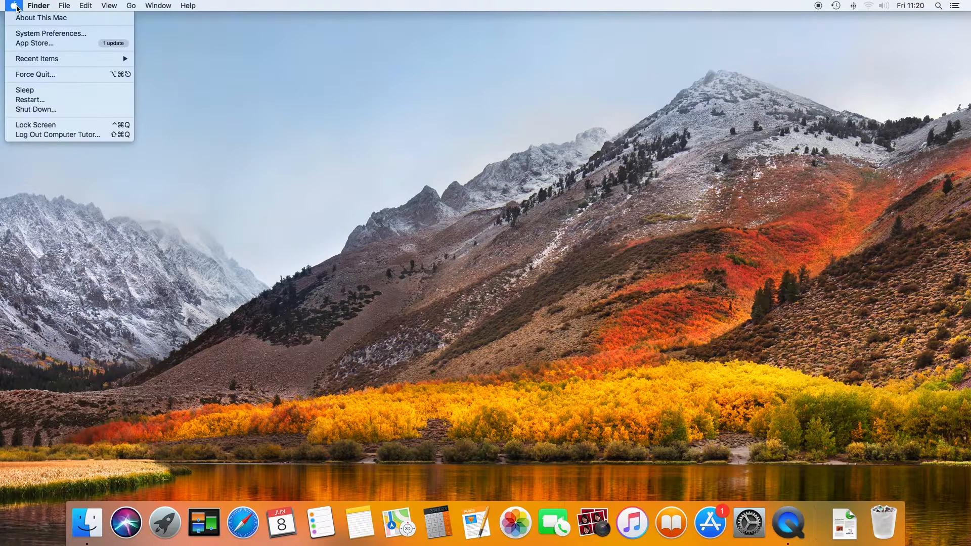
Step: Open the Dock pane in System Preferences and resize the Dock larger, then smaller
click(51, 33)
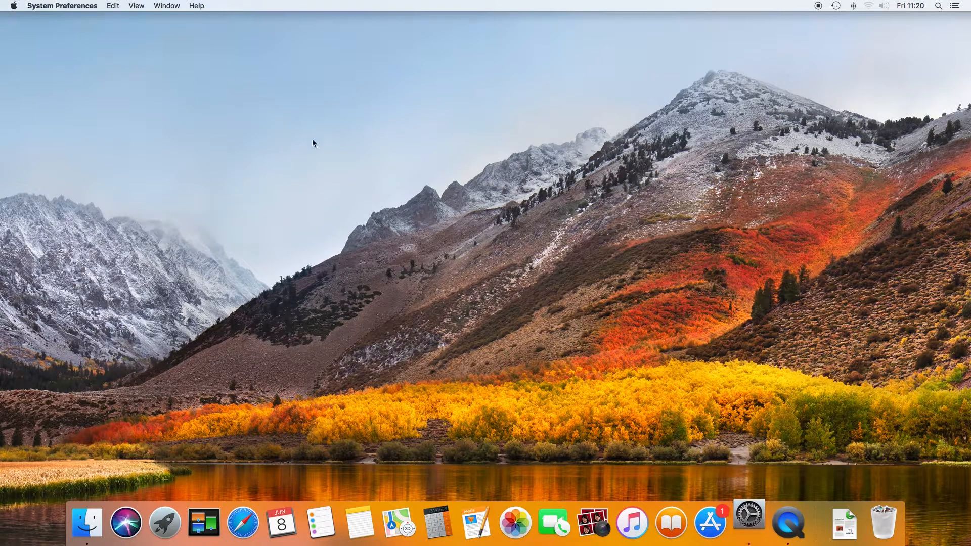
click(749, 522)
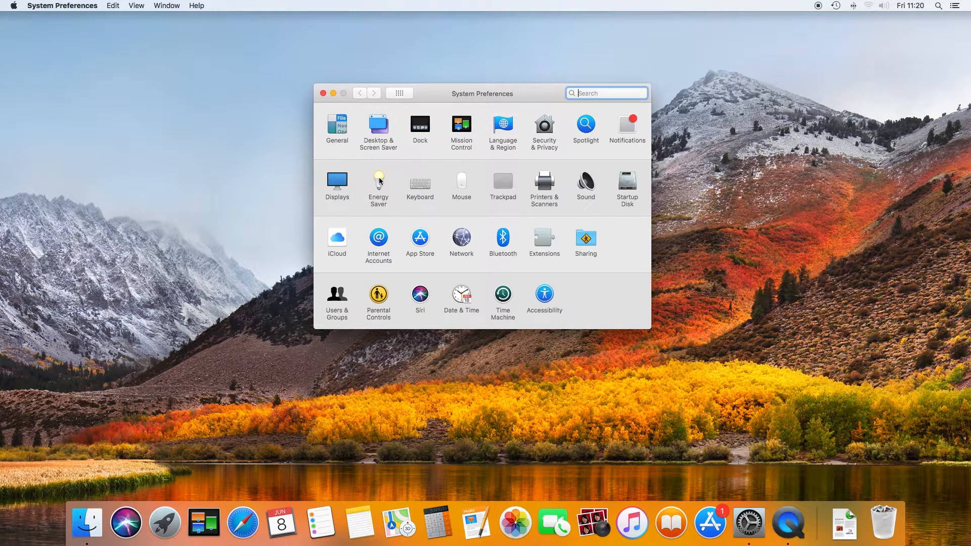
click(420, 127)
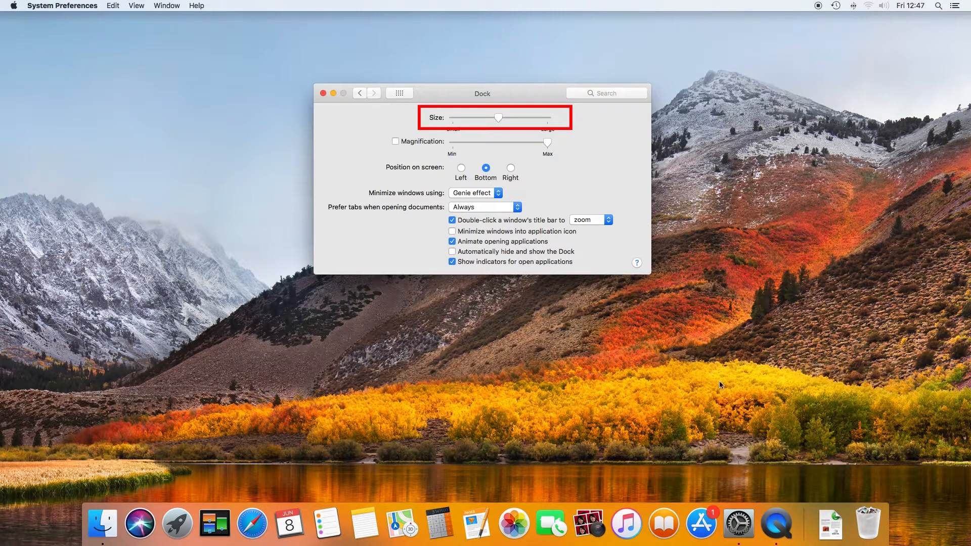
drag(499, 118, 487, 119)
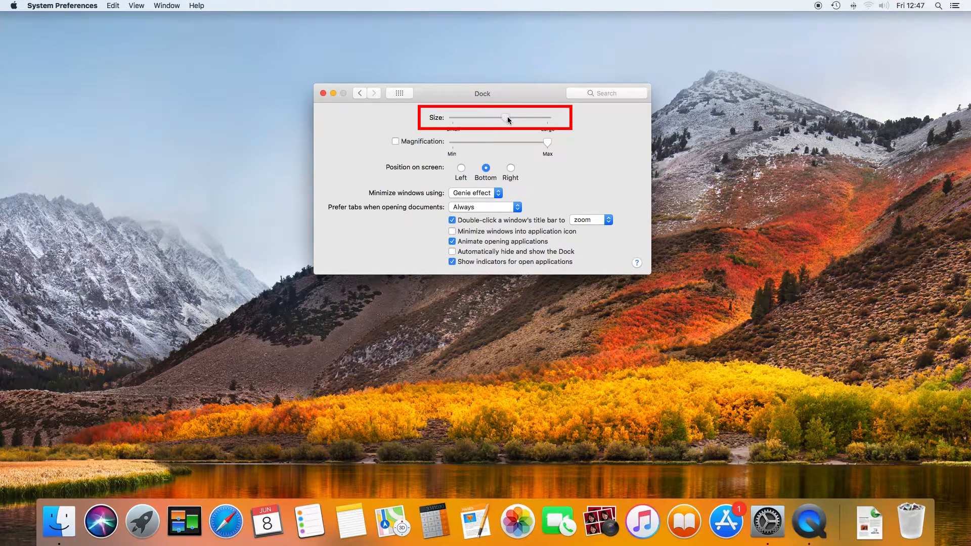
drag(514, 118, 500, 118)
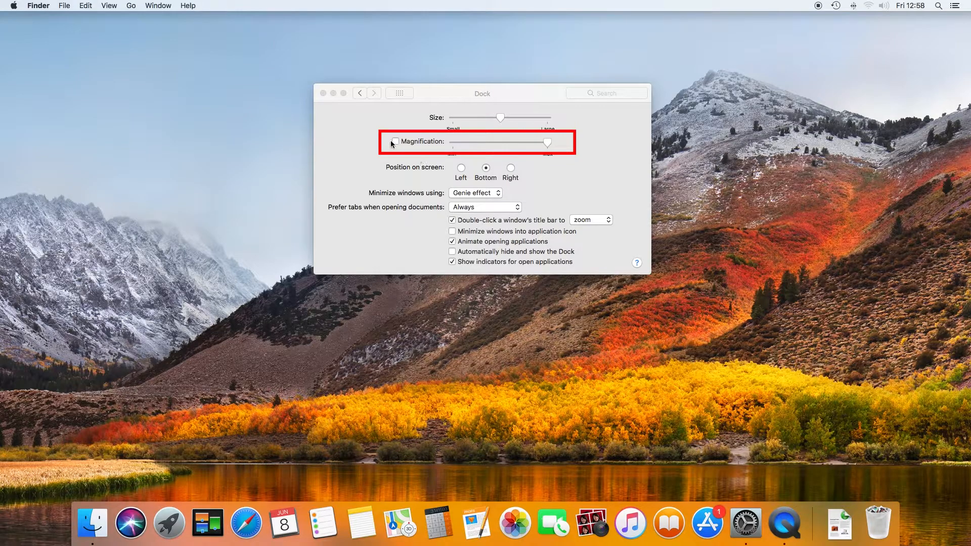
Step: Turn on Dock magnification and test the Scale minimize effect on the preferences window
click(395, 141)
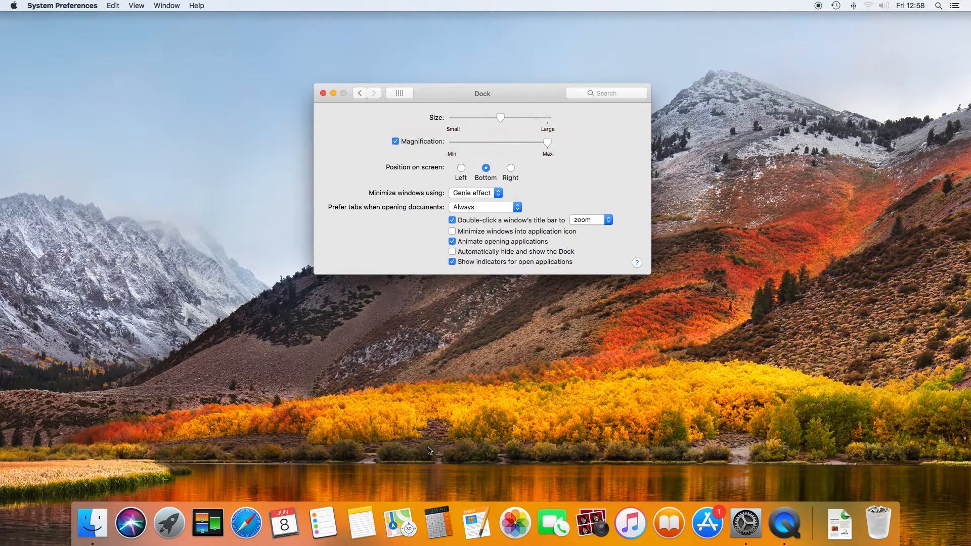
mouse_move(562, 508)
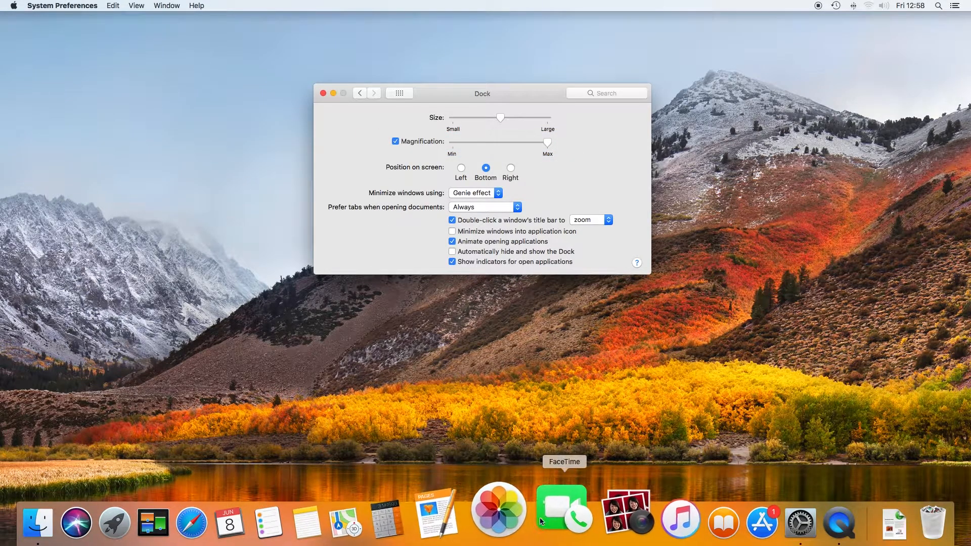
mouse_move(622, 507)
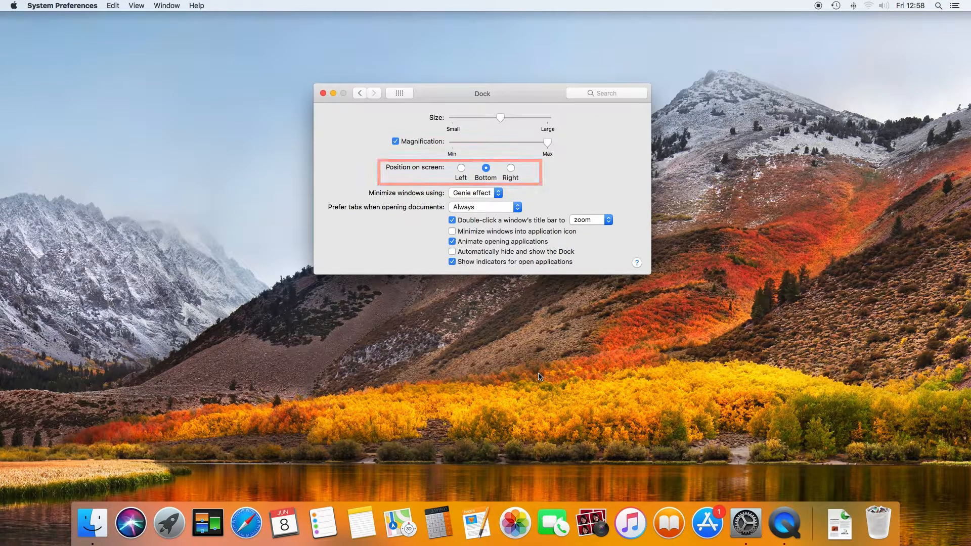
click(474, 193)
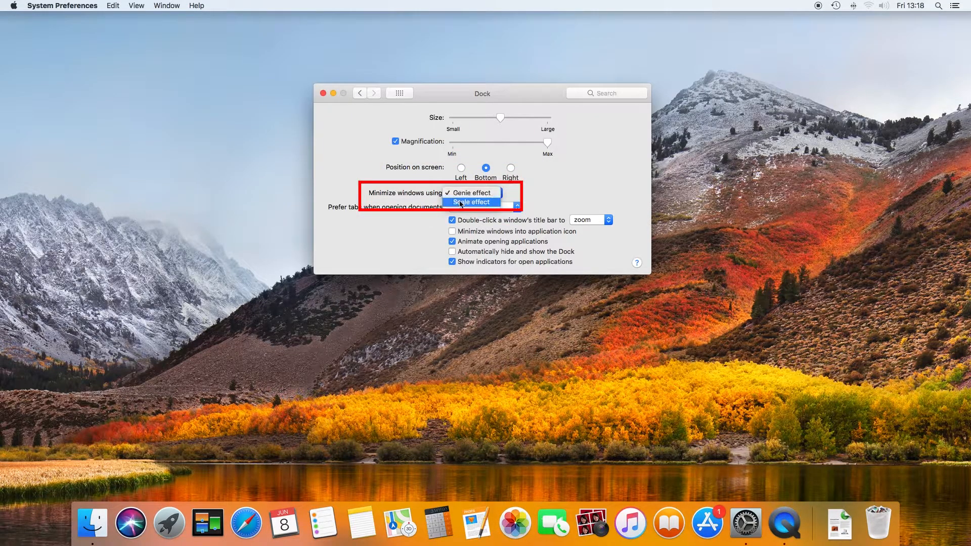
click(471, 202)
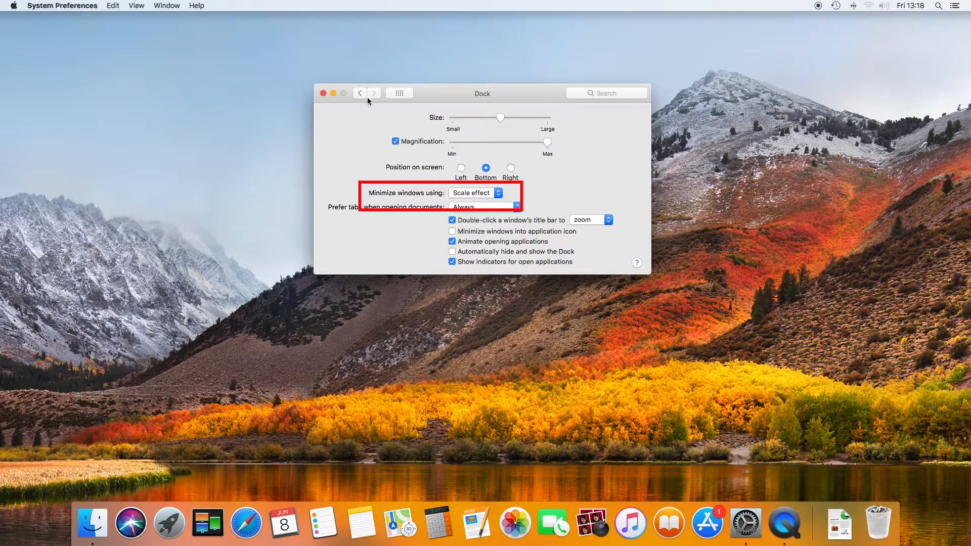
click(323, 93)
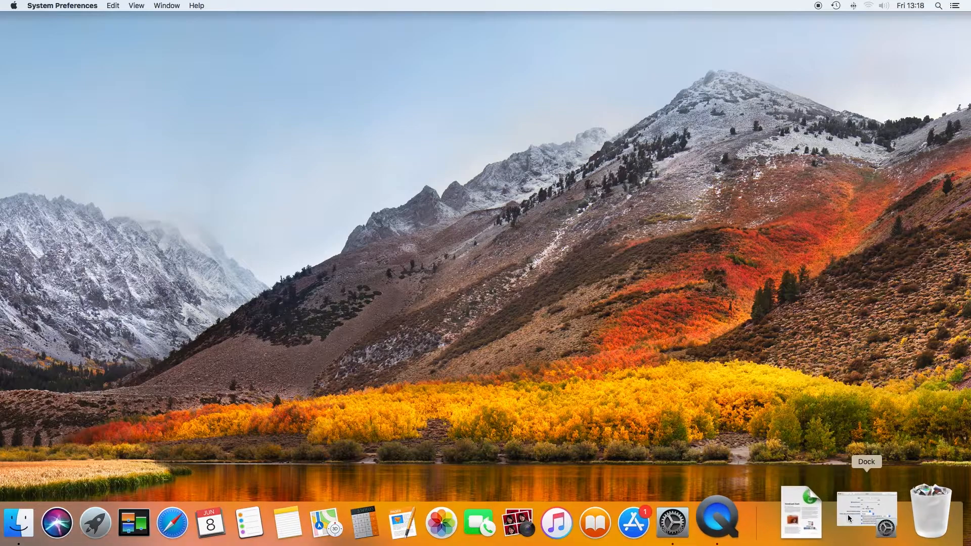
click(866, 519)
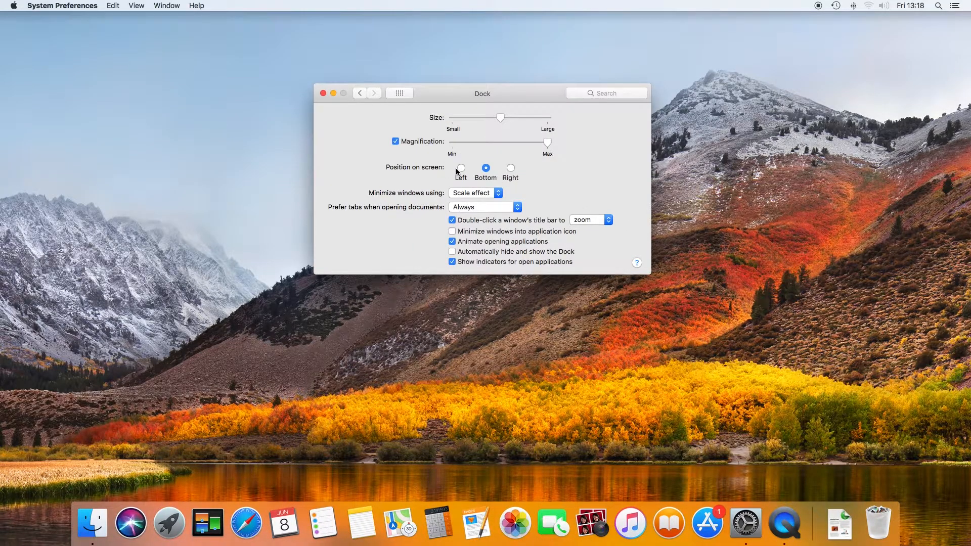
Step: Switch the minimize effect back to Genie and minimize the window to see it
click(475, 193)
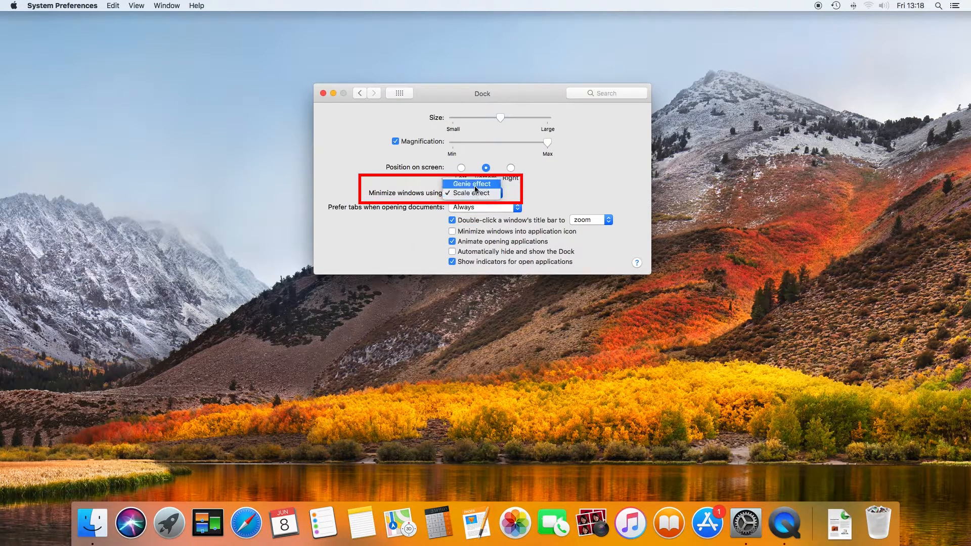
click(472, 183)
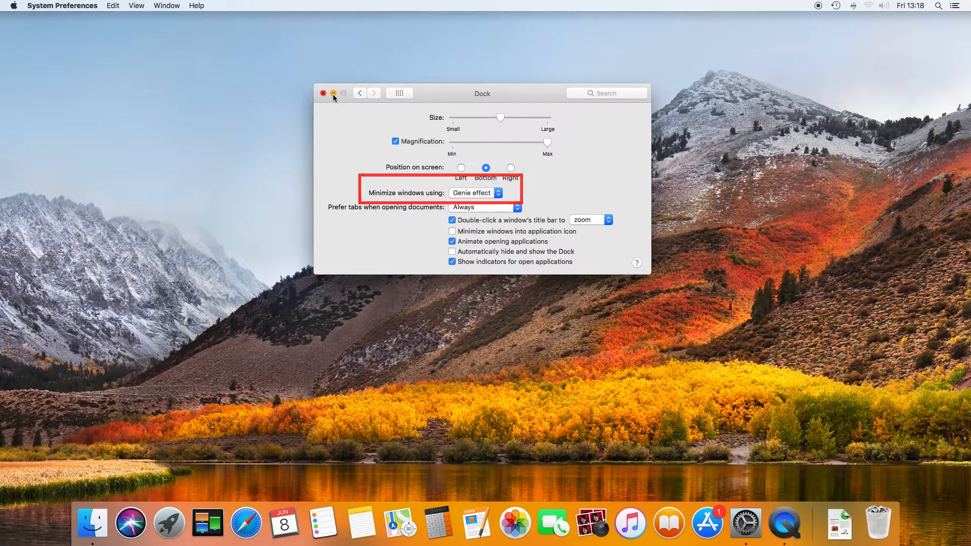
click(322, 93)
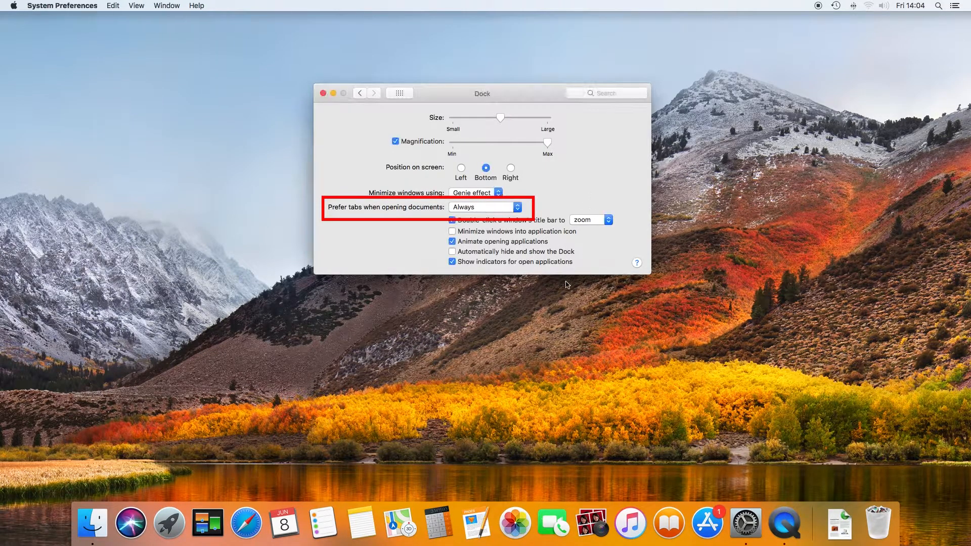
mouse_move(474, 367)
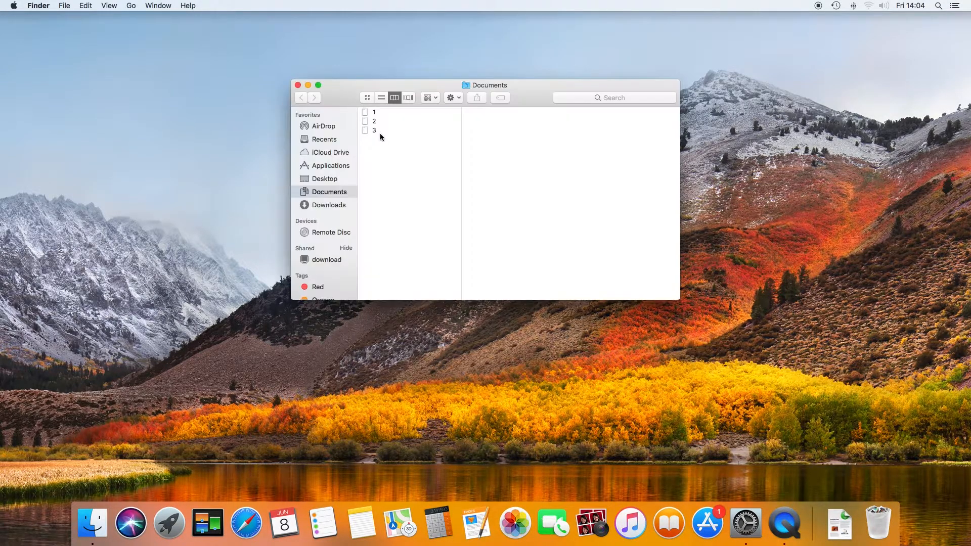
Step: Select documents 1, 2 and 3 and open them together in Pages
key(cmd+a)
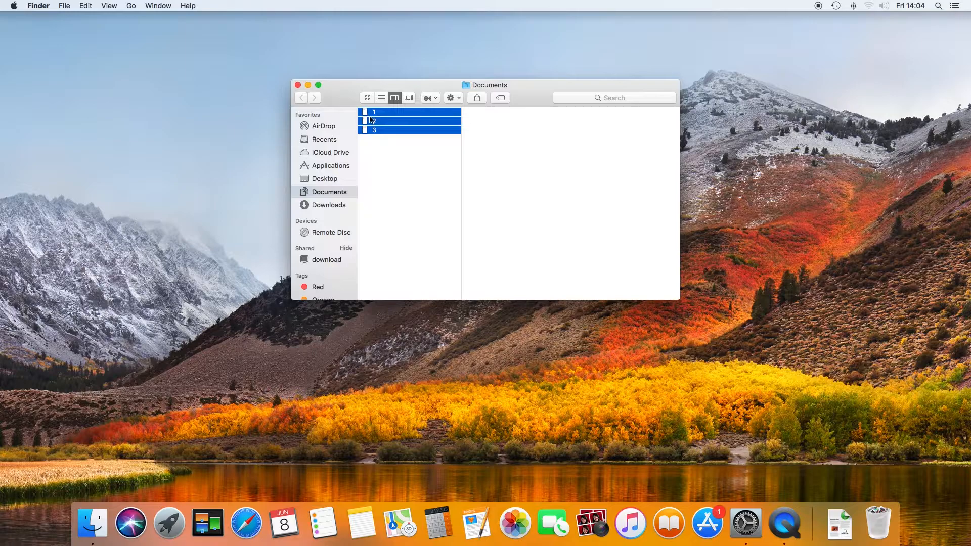
right_click(372, 121)
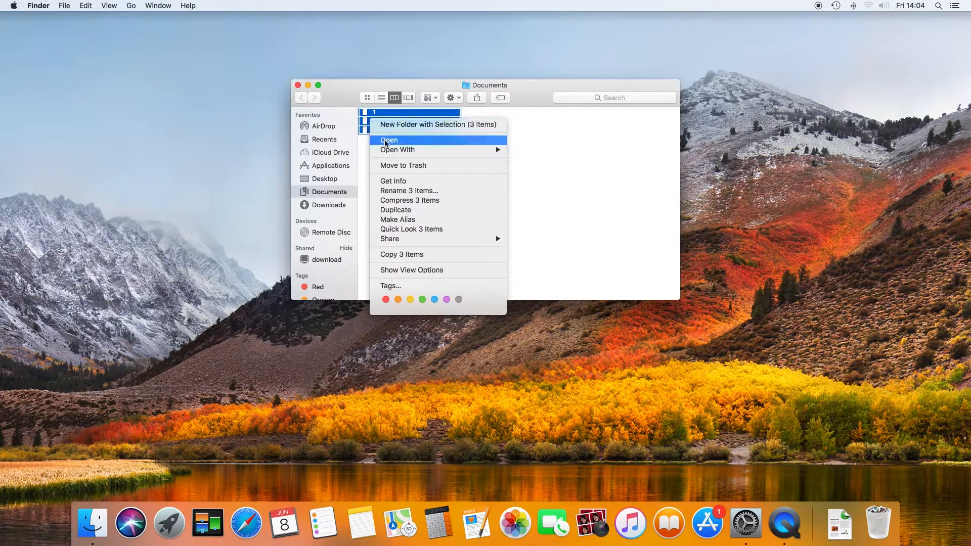
click(388, 140)
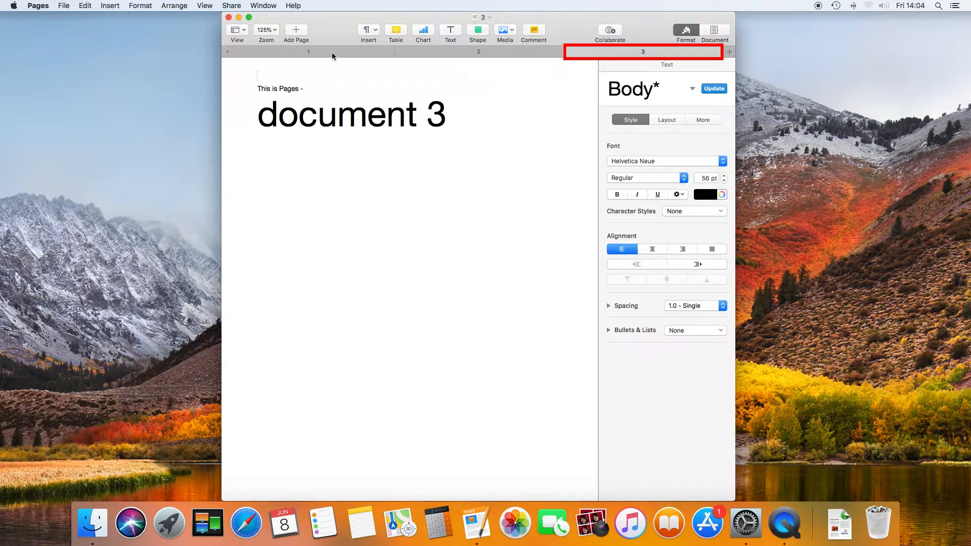
Step: Switch between the document 1 and document 3 tabs, then close the Pages window
click(308, 51)
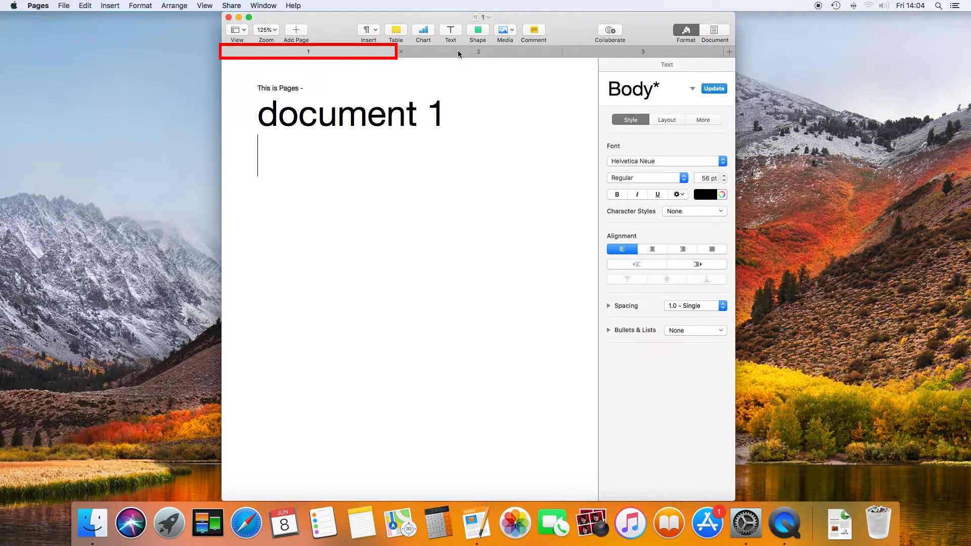
click(643, 51)
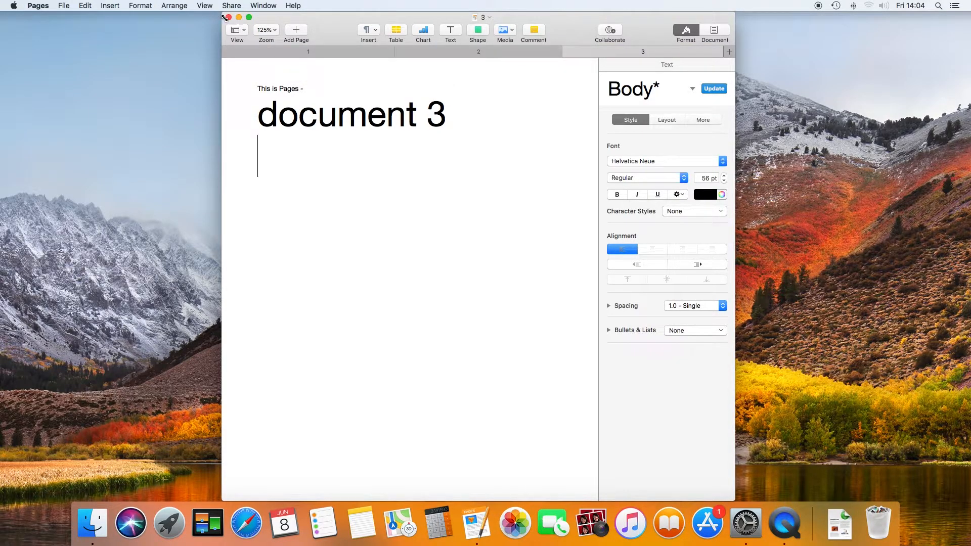
click(227, 17)
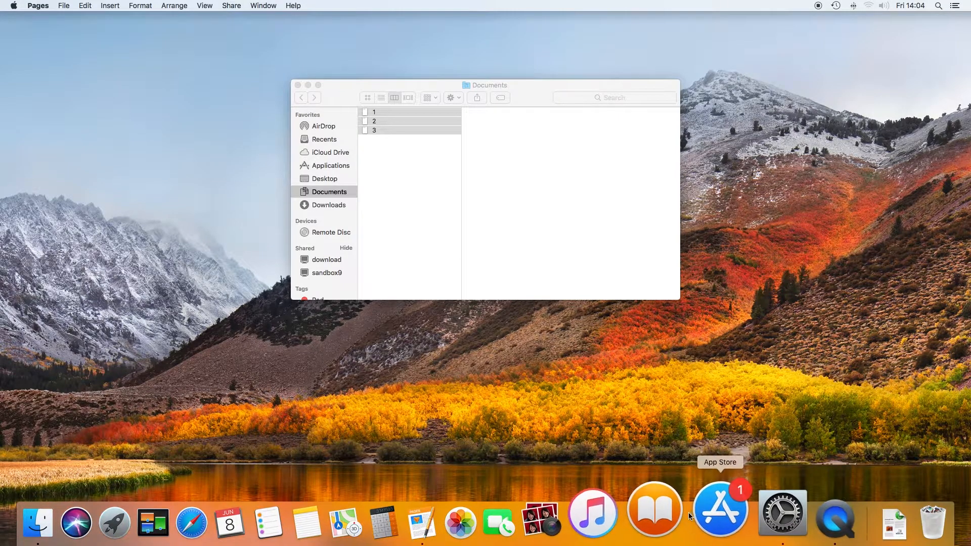
Step: Set the Dock tab preference to In Full Screen Only
right_click(474, 509)
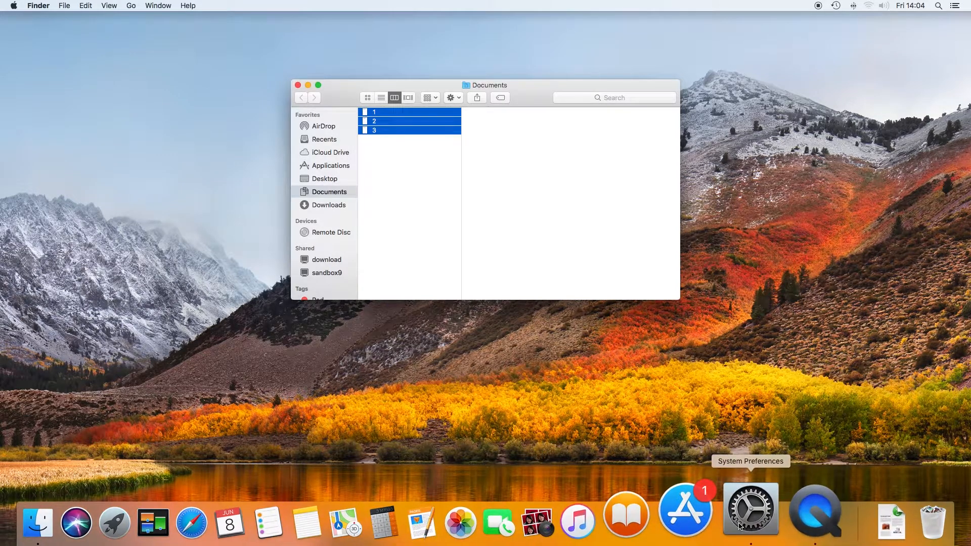
click(750, 508)
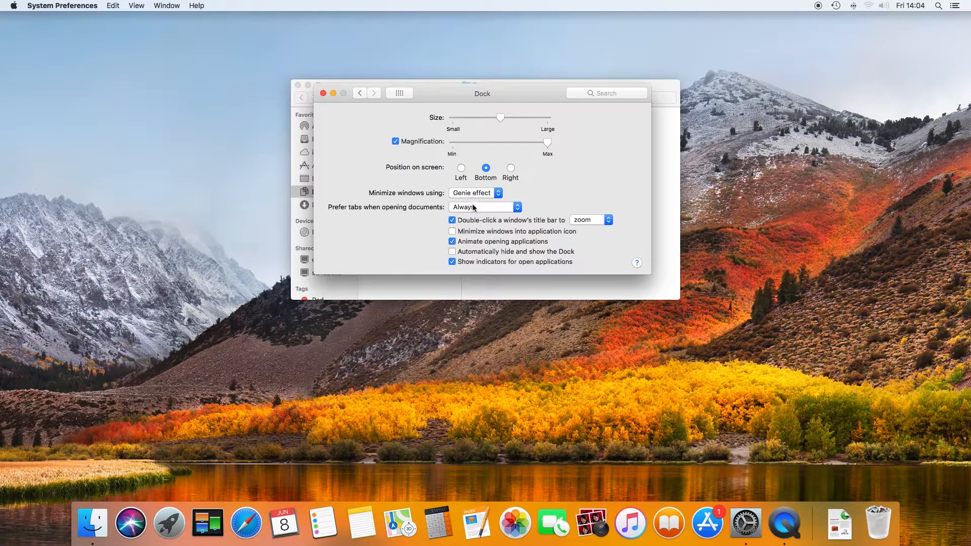
click(485, 207)
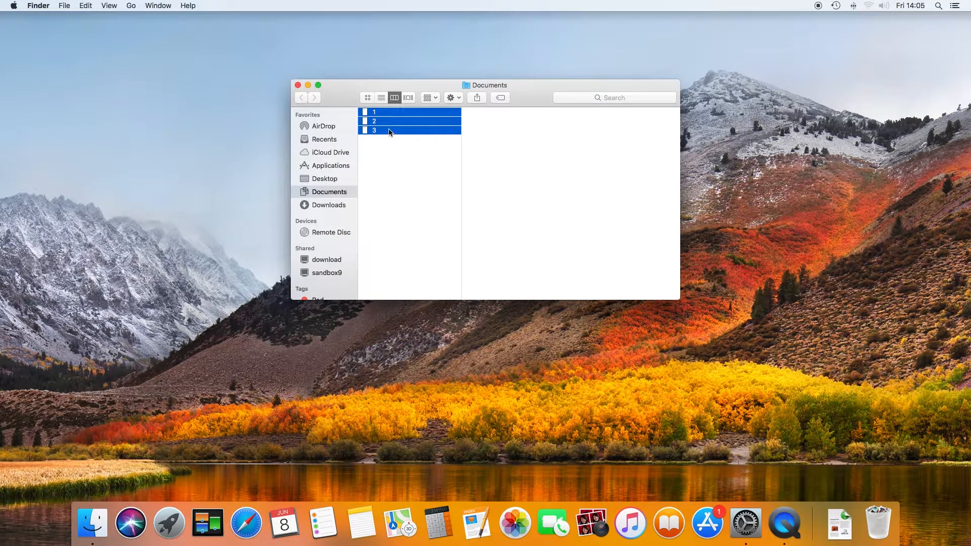
Step: Reopen documents 1, 2 and 3 in Pages and drag one window aside
right_click(389, 130)
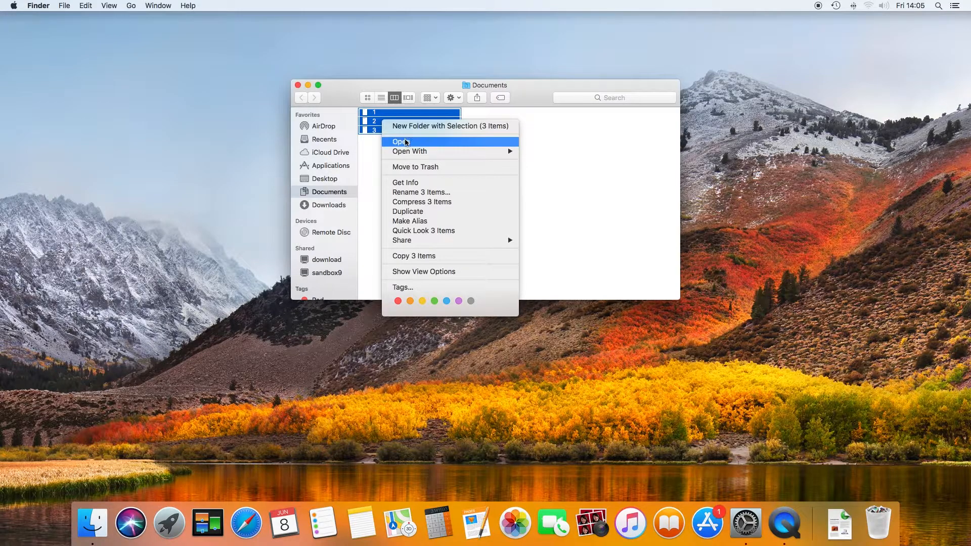
click(400, 141)
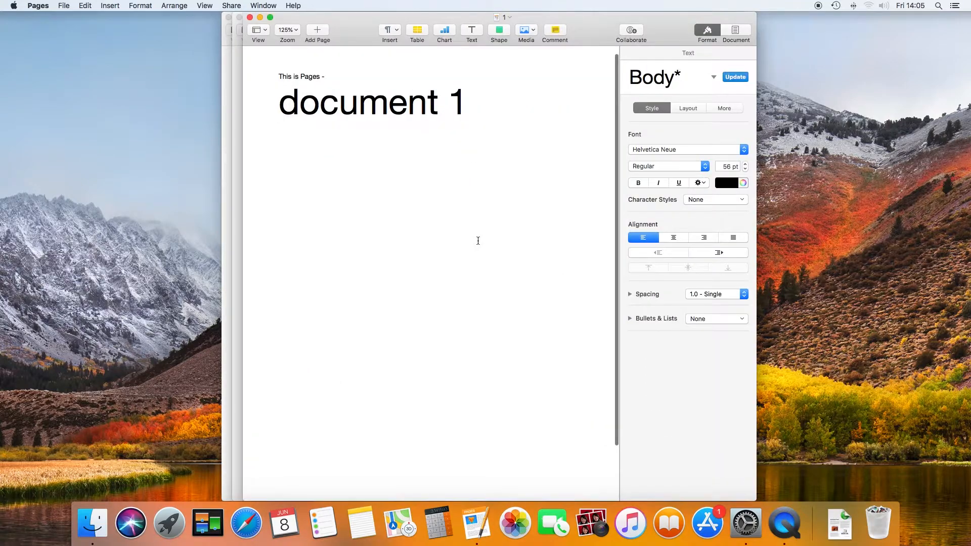
drag(427, 18, 480, 26)
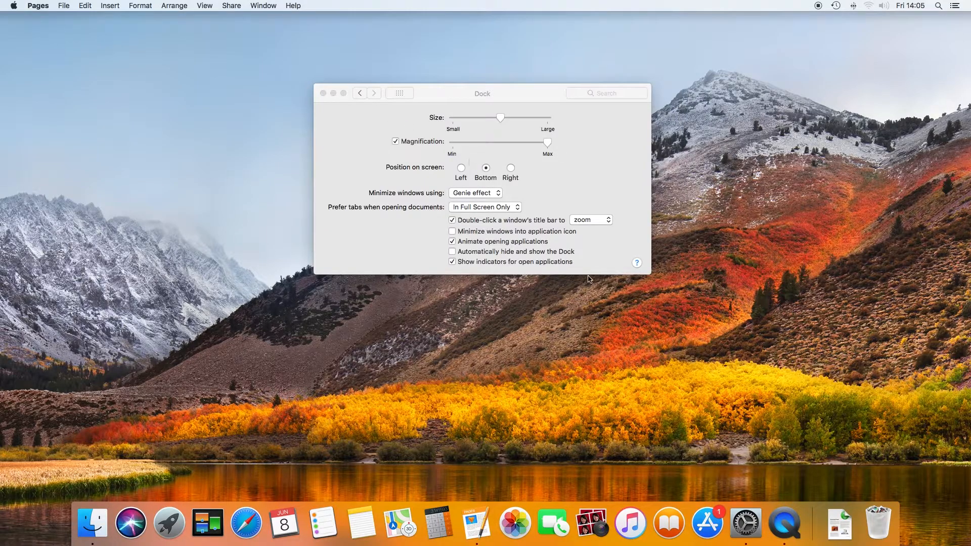
click(589, 220)
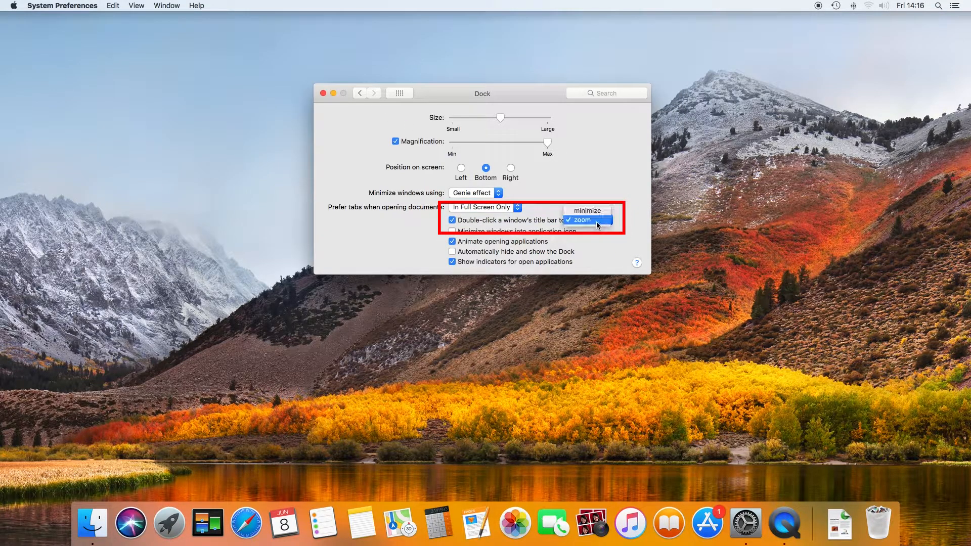
mouse_move(587, 211)
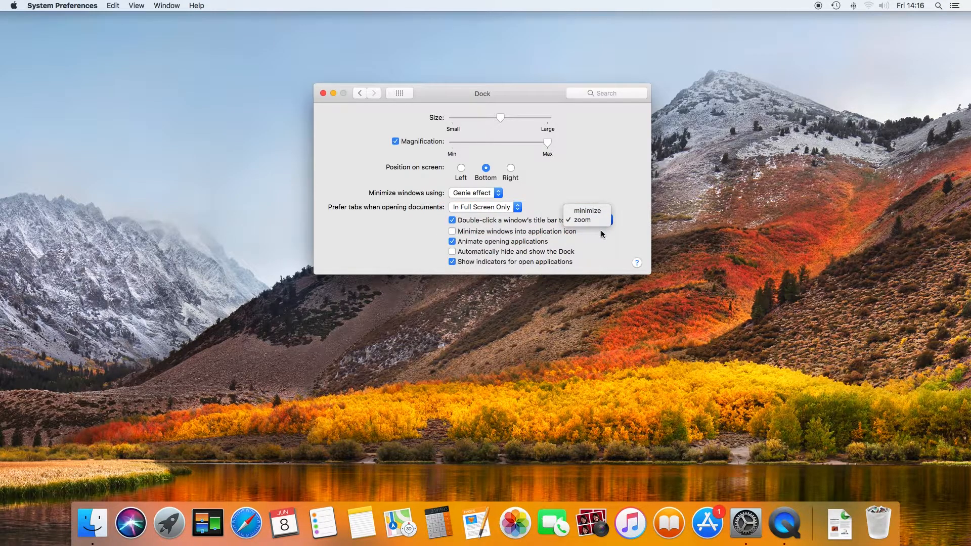
click(581, 220)
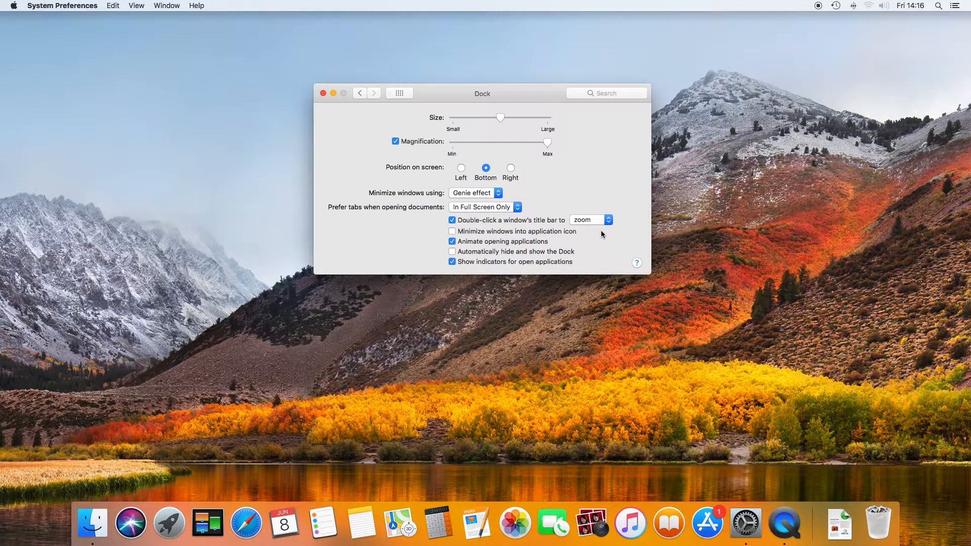
mouse_move(623, 224)
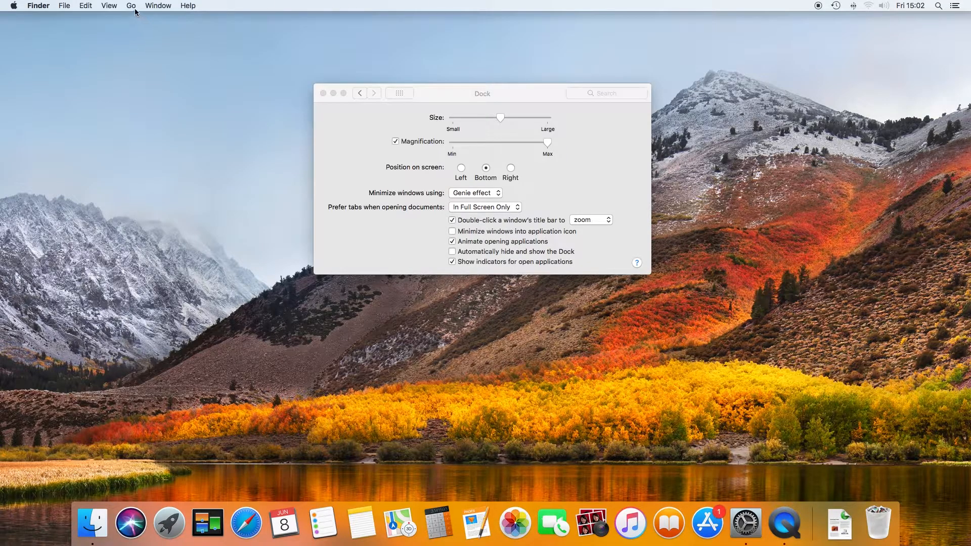
Step: Go to the Documents folder and bring up actions for the selected files
click(131, 5)
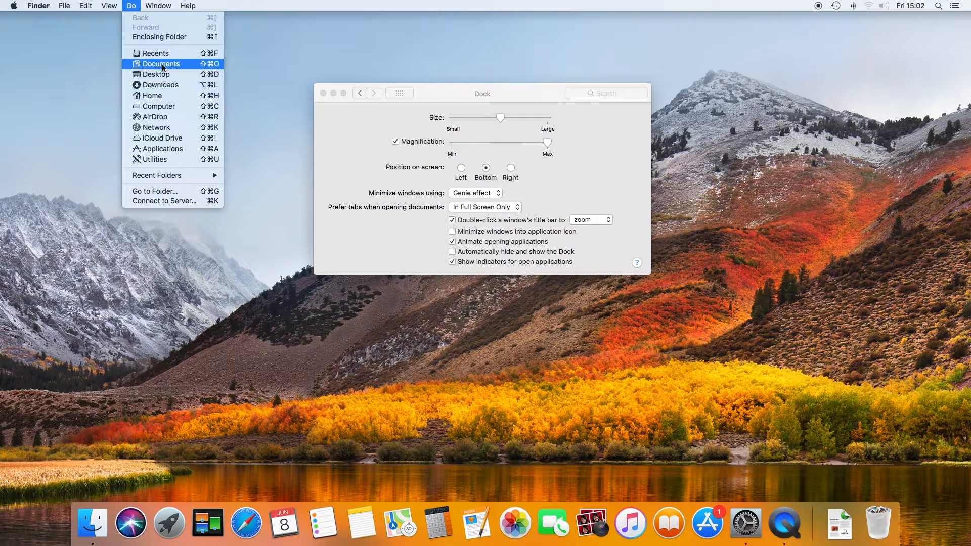
click(162, 63)
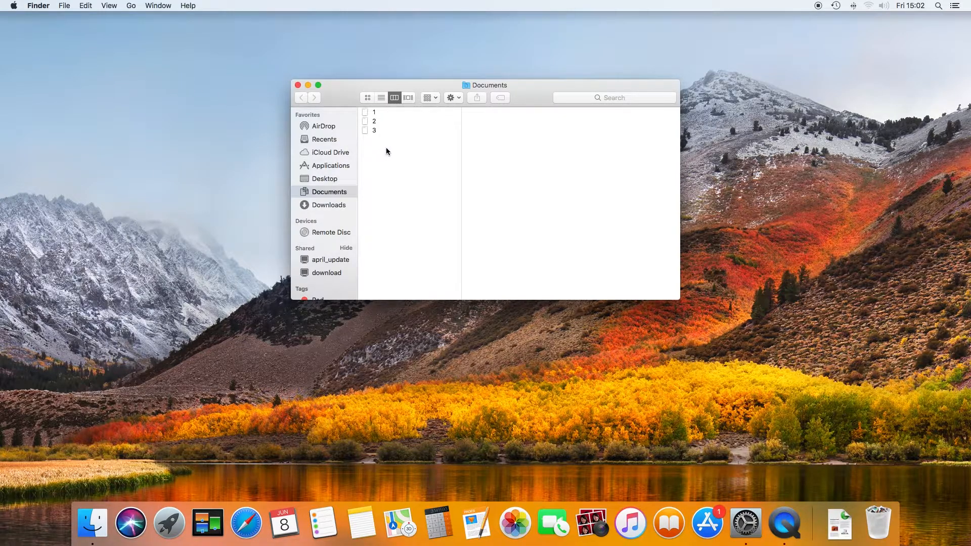
right_click(374, 121)
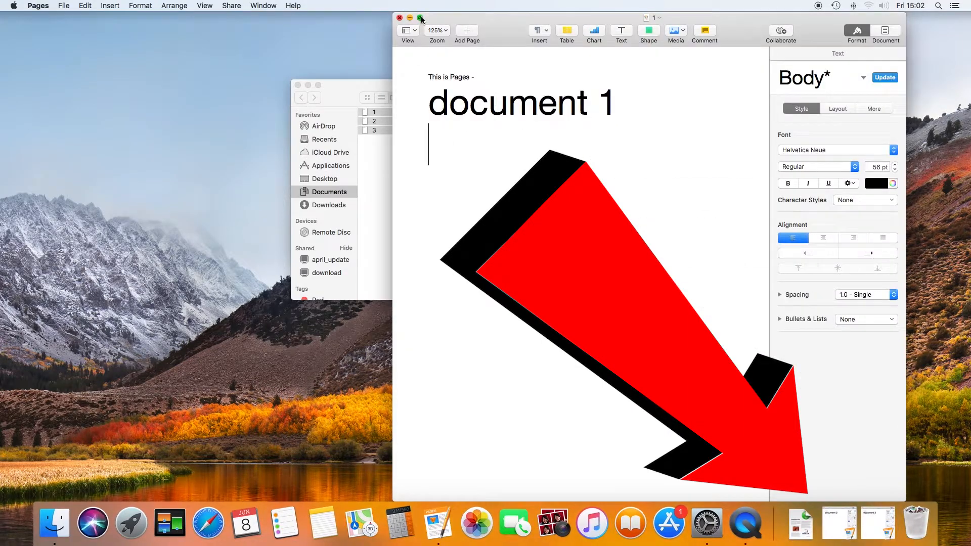
Step: Minimize two document windows into the Dock and restore one from its thumbnail
click(410, 17)
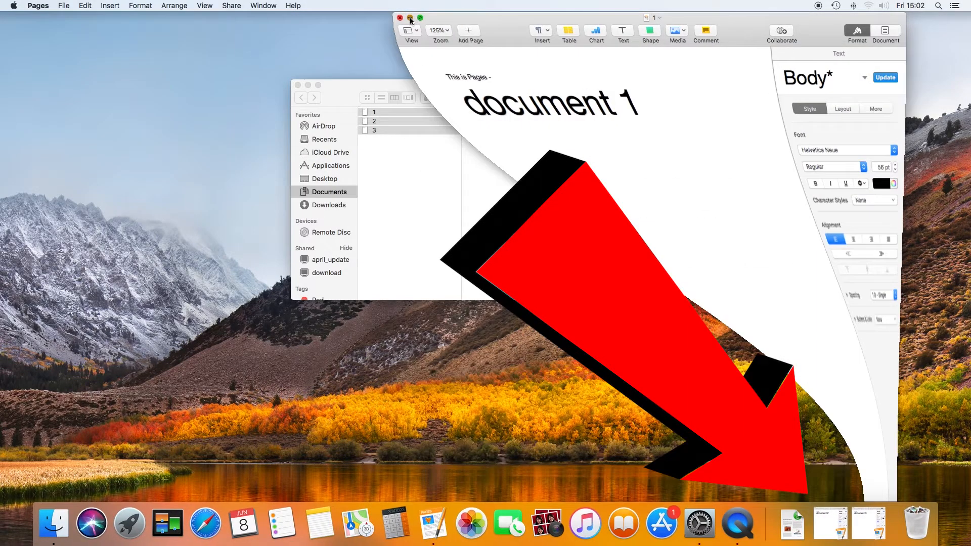
click(400, 17)
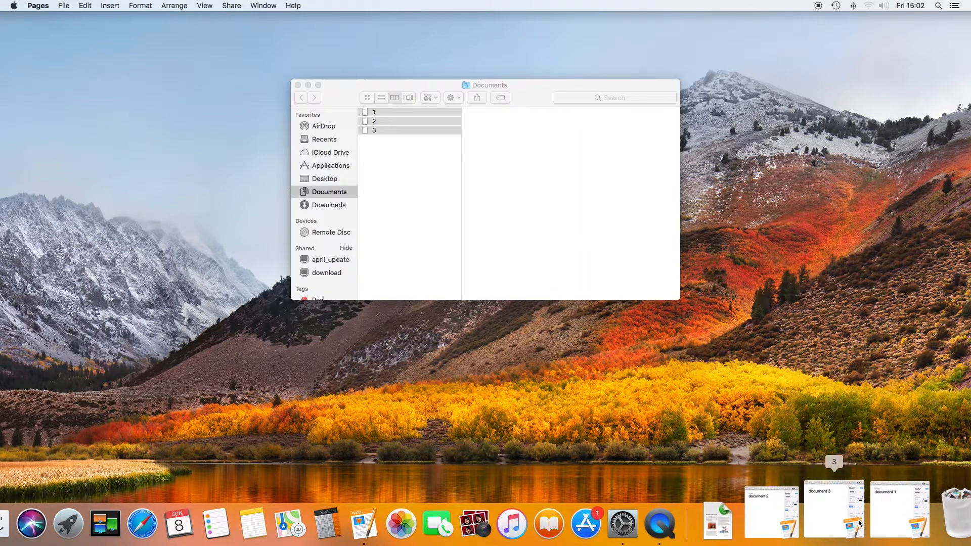
click(900, 509)
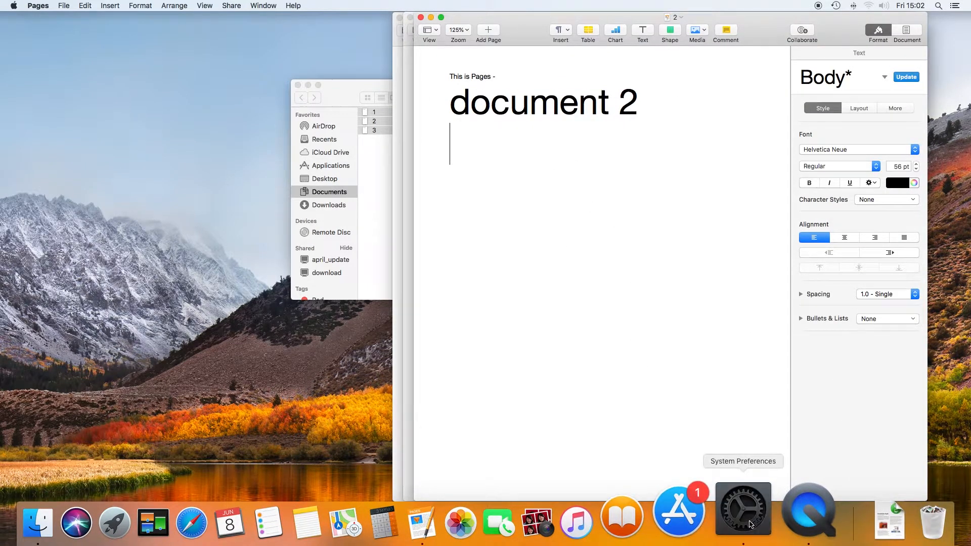
Step: Enable 'Minimize windows into application icon' and restore the minimized Pages documents
click(743, 508)
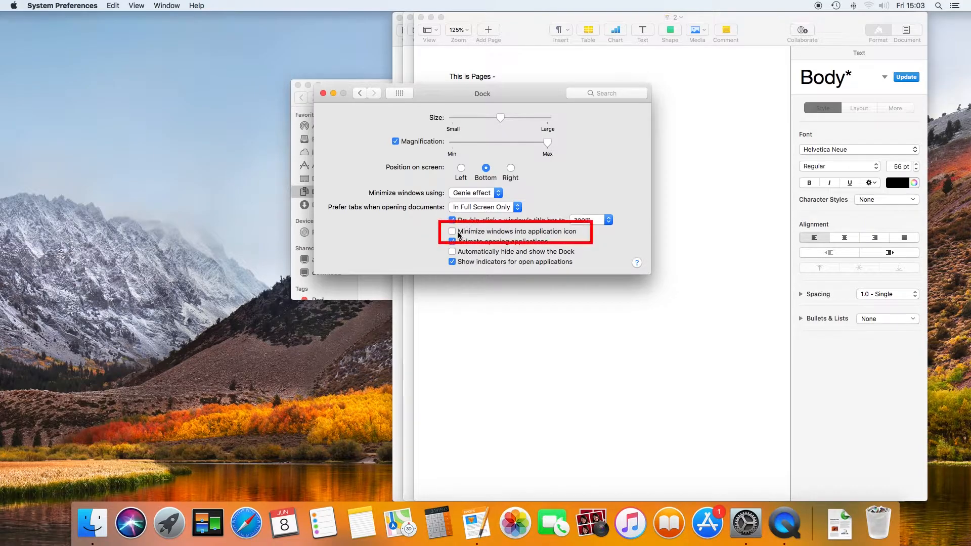
click(452, 231)
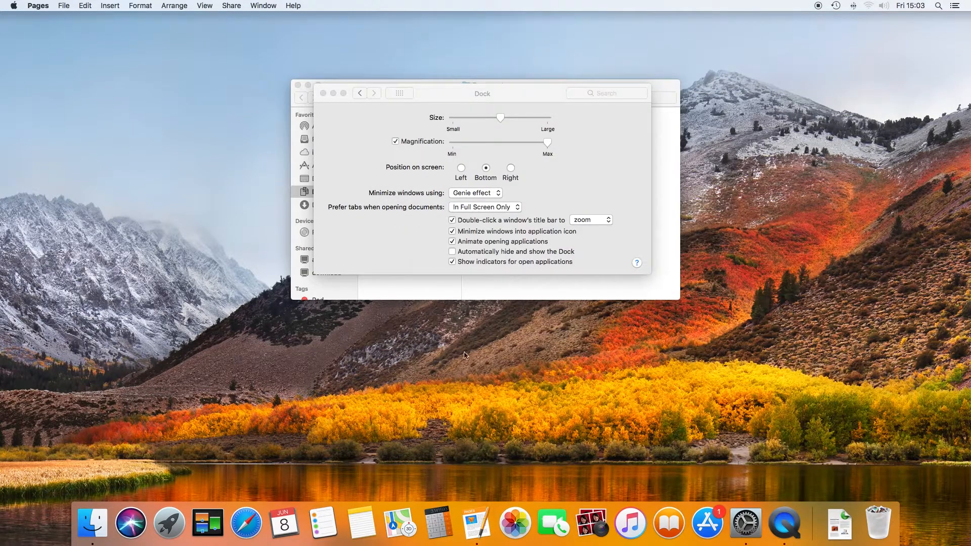
mouse_move(475, 522)
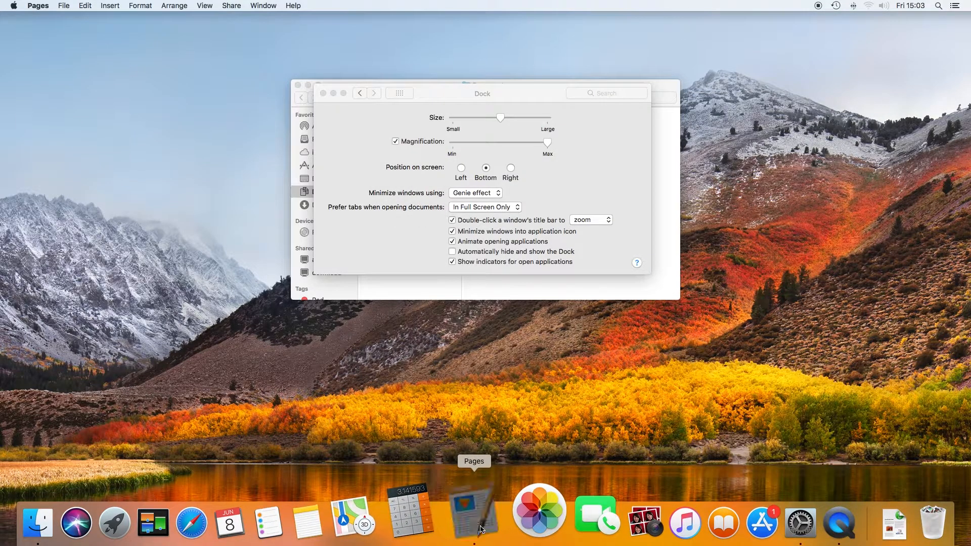
click(474, 523)
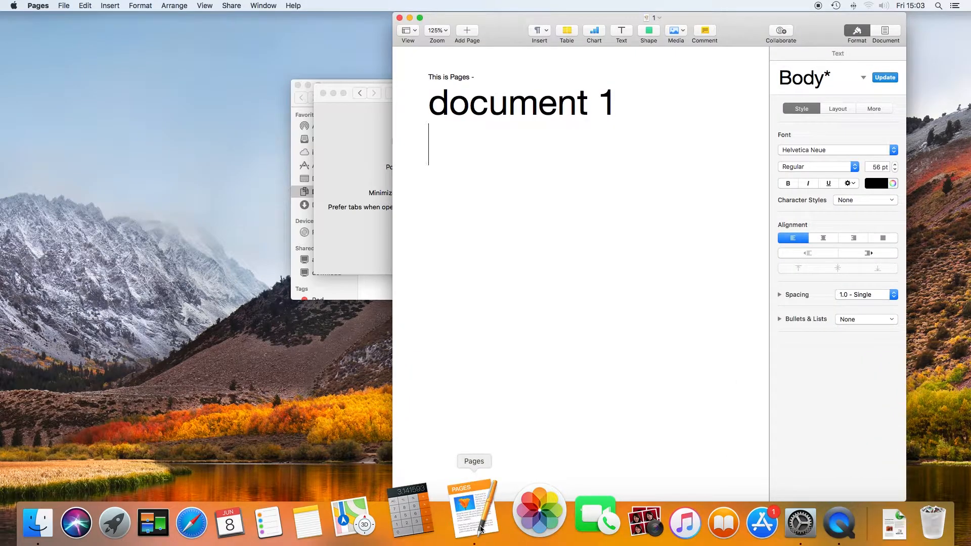
Step: Pick document 2 from the Pages Dock icon menu, then minimize it
right_click(474, 508)
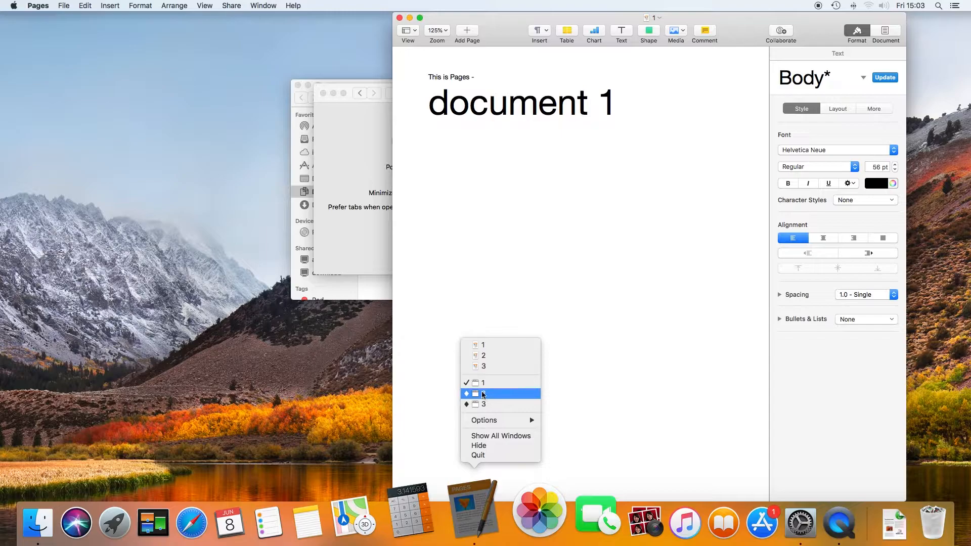
click(483, 393)
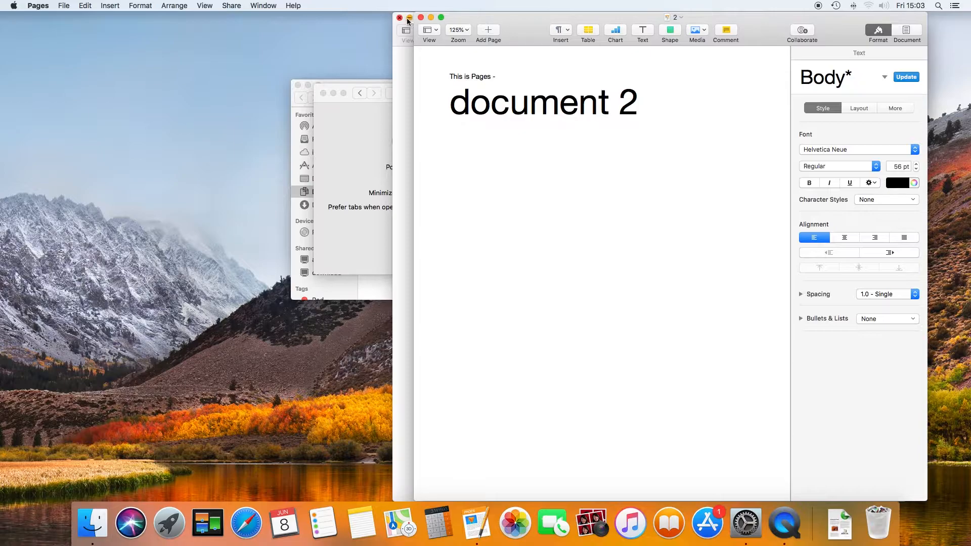
click(411, 17)
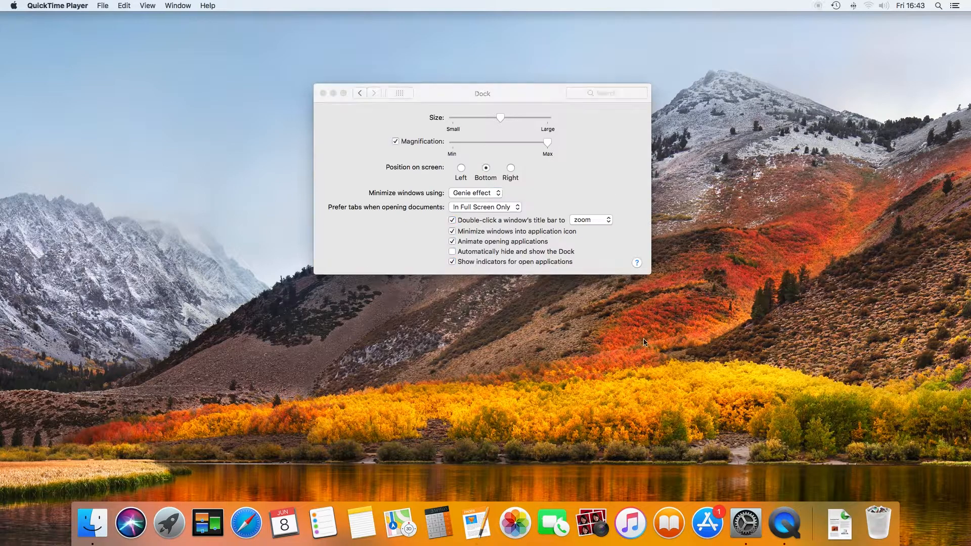
click(452, 252)
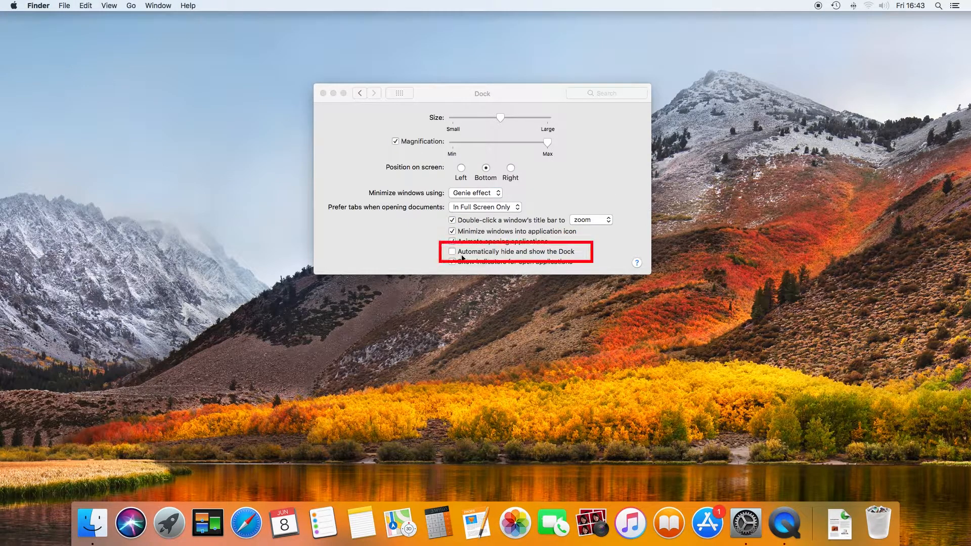
click(452, 251)
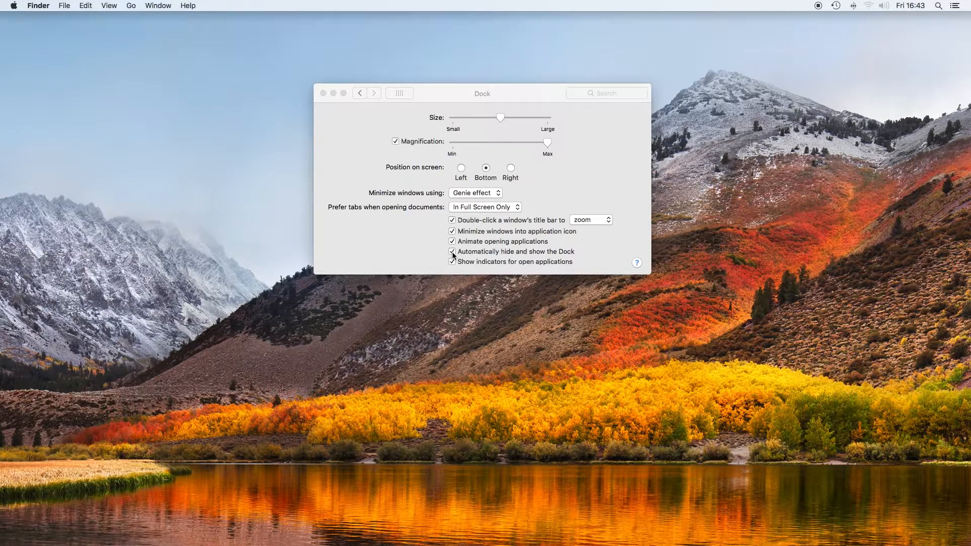
click(452, 251)
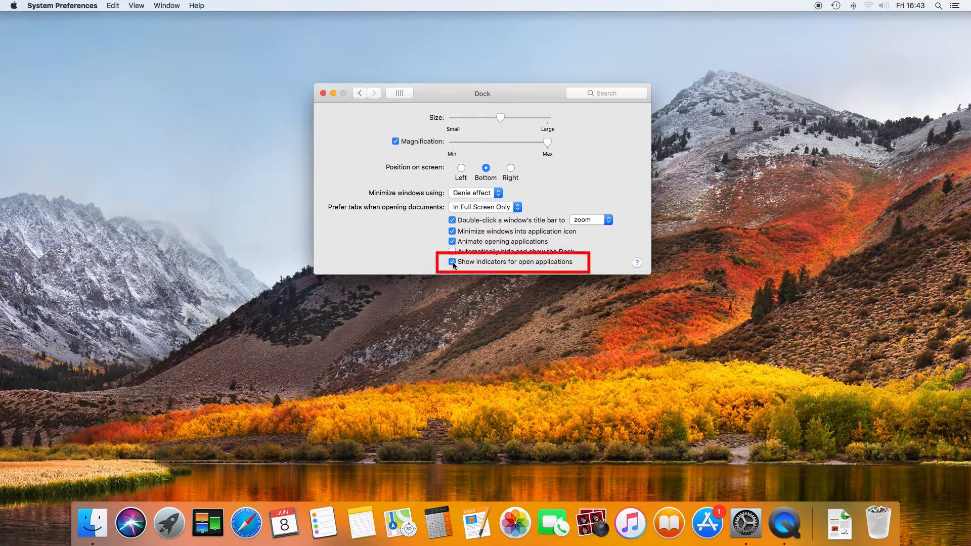
click(452, 261)
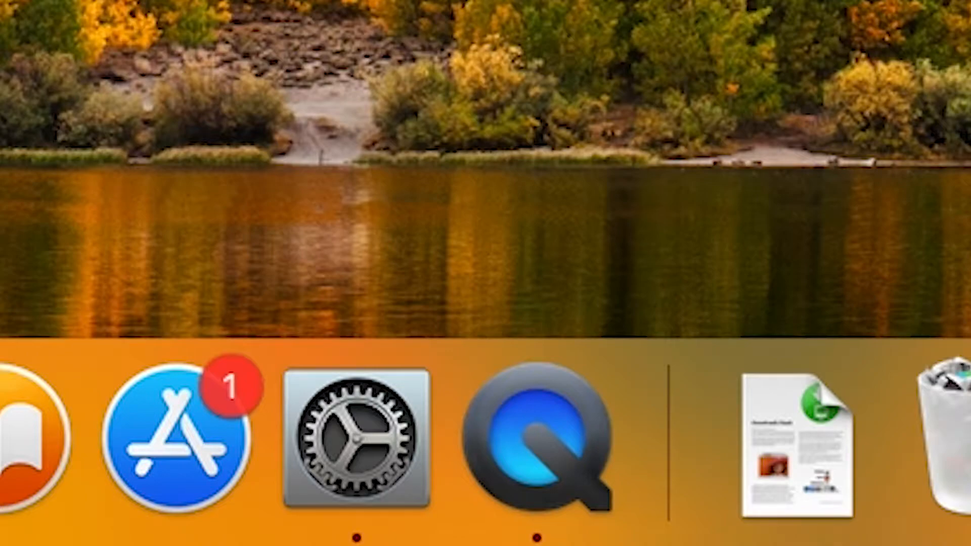
click(359, 444)
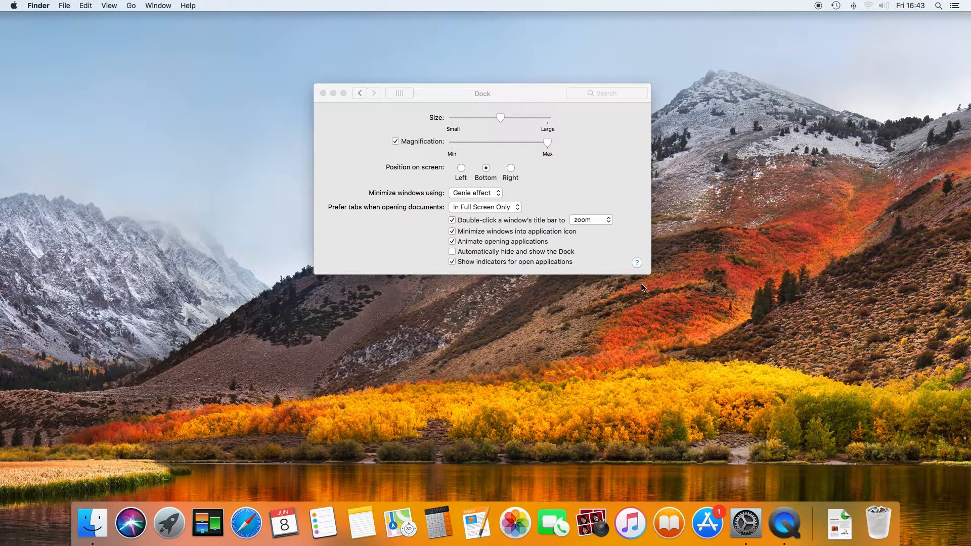